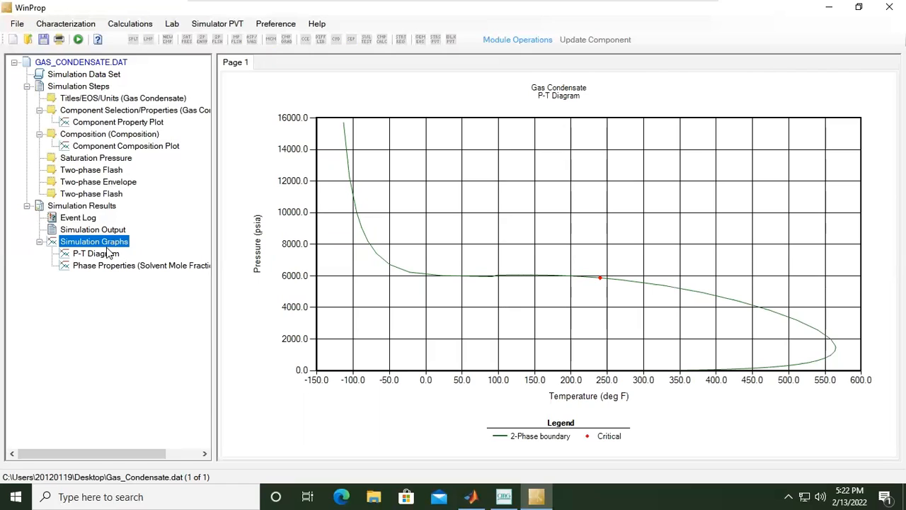
mouse_move(552, 109)
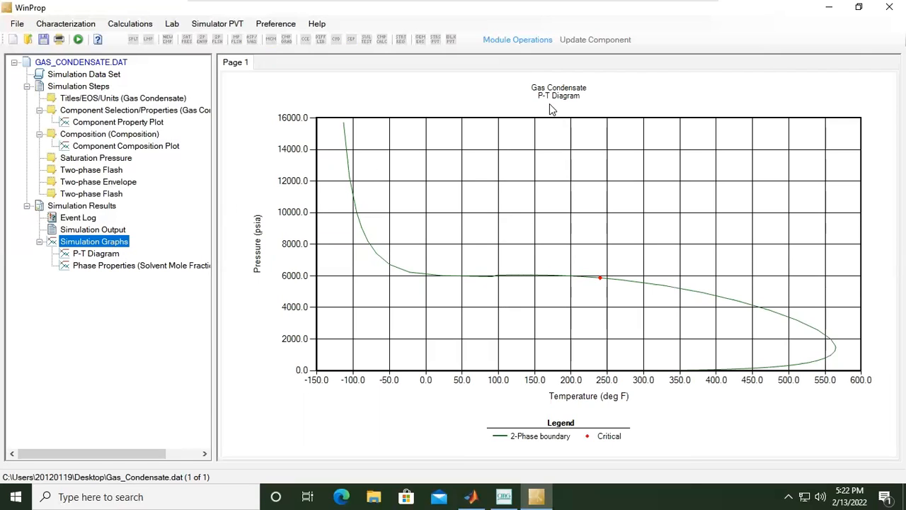
mouse_move(589, 447)
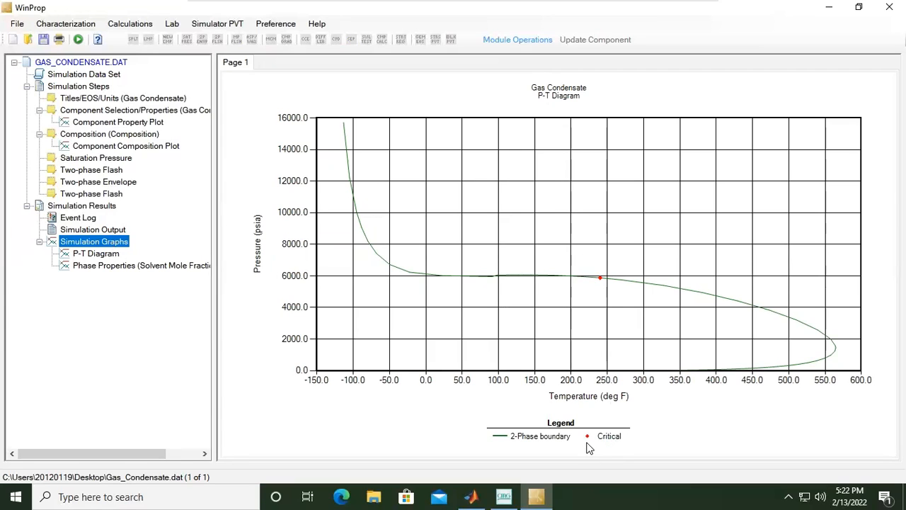
mouse_move(590, 377)
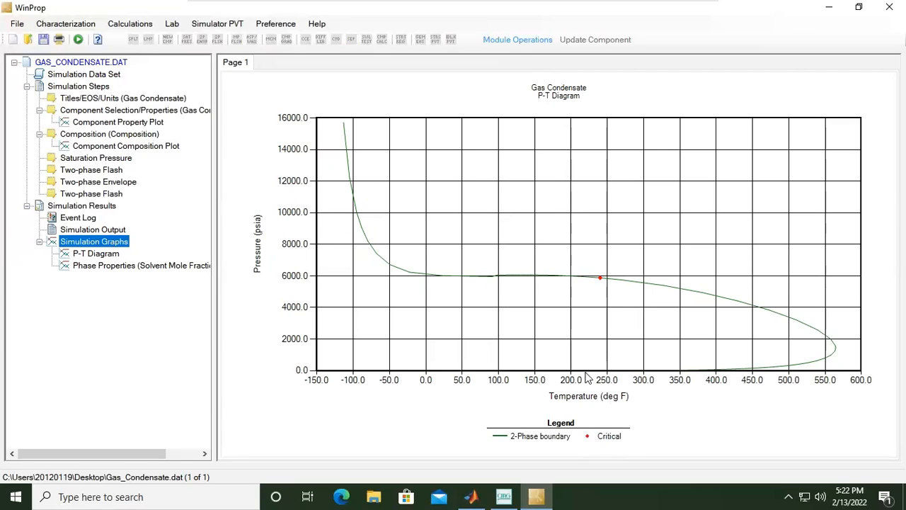
mouse_move(601, 278)
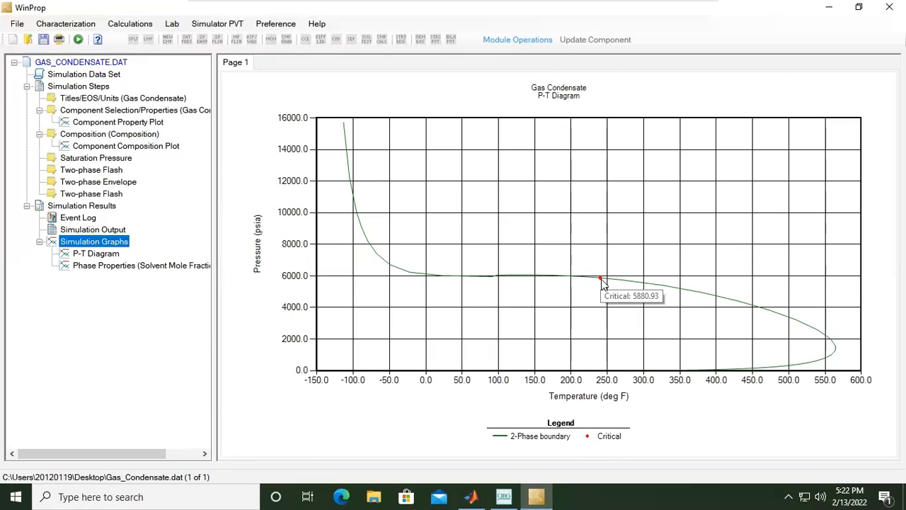
mouse_move(447, 317)
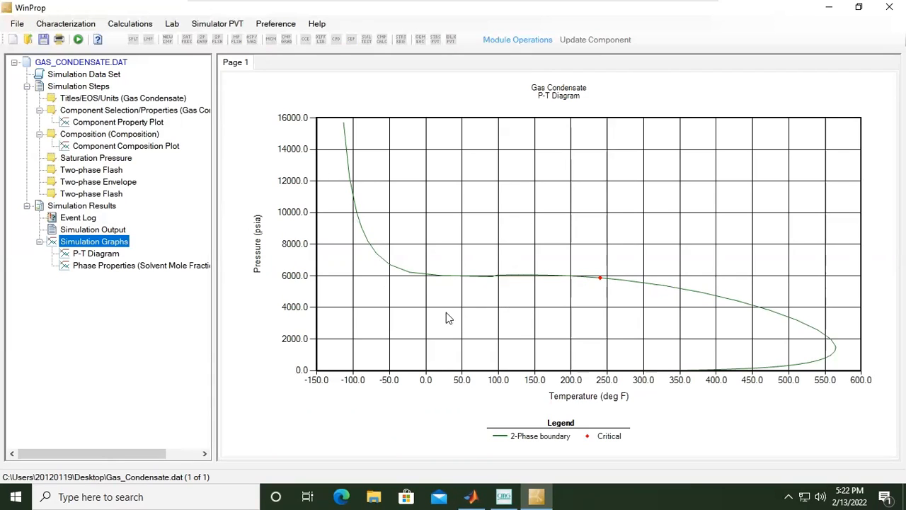
mouse_move(519, 325)
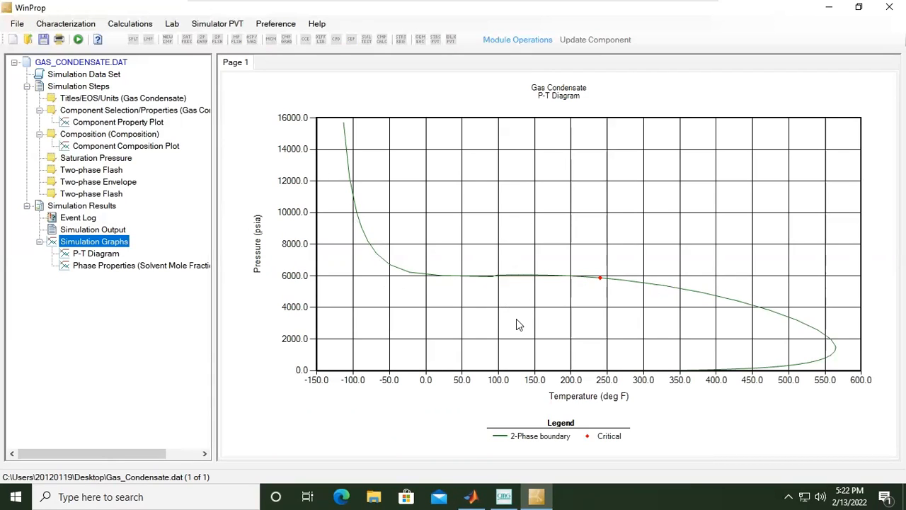
mouse_move(368, 218)
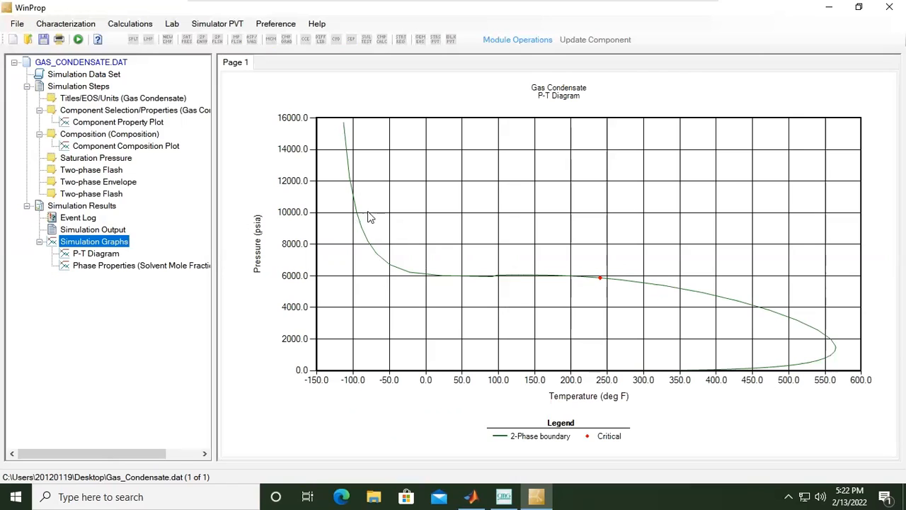
mouse_move(668, 292)
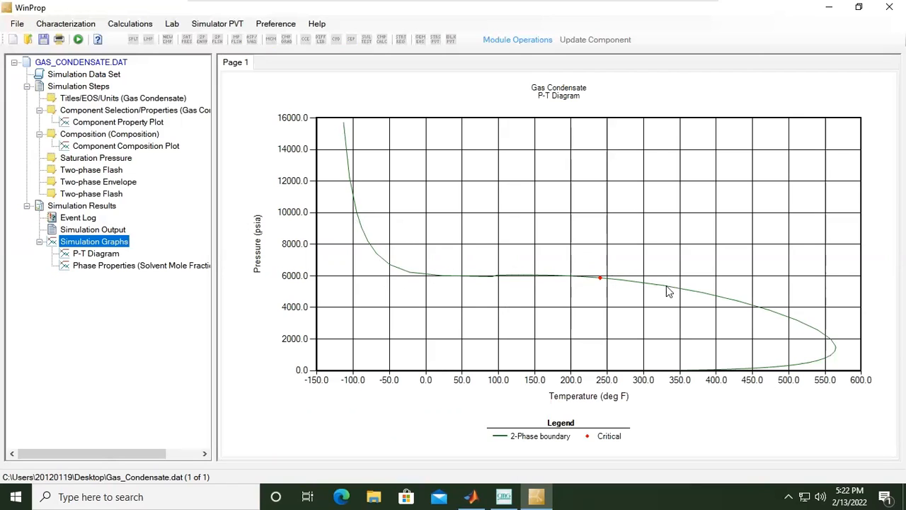
mouse_move(770, 385)
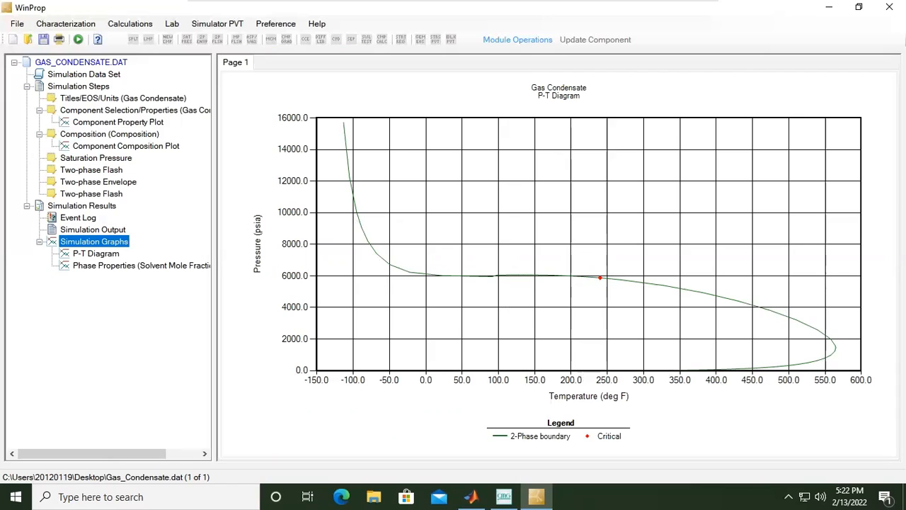
mouse_move(342, 172)
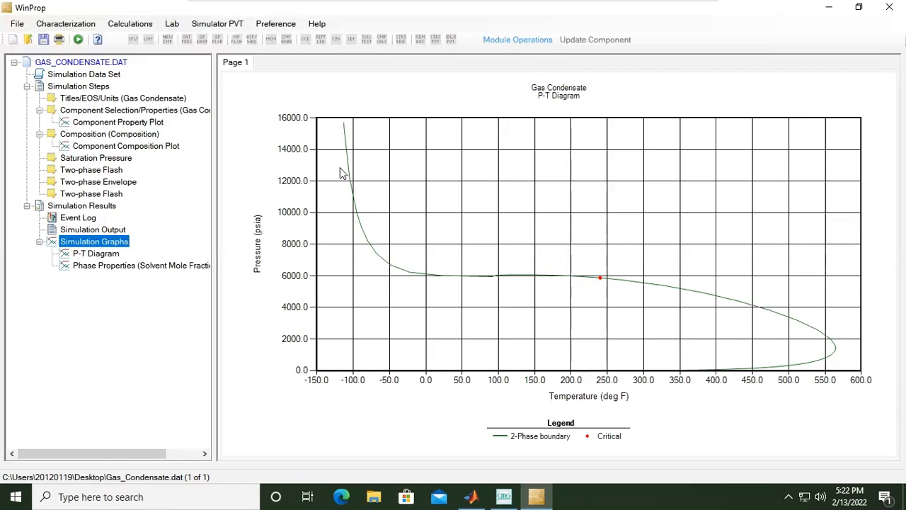
mouse_move(592, 296)
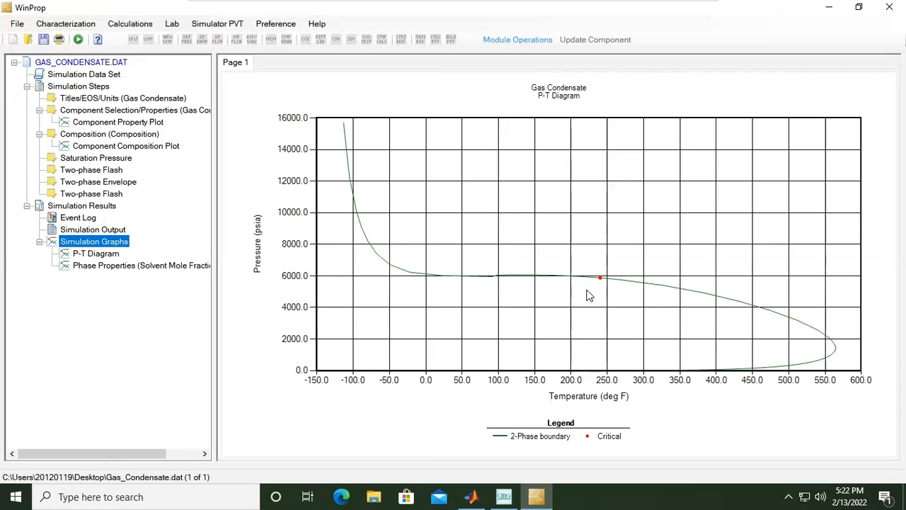
mouse_move(527, 241)
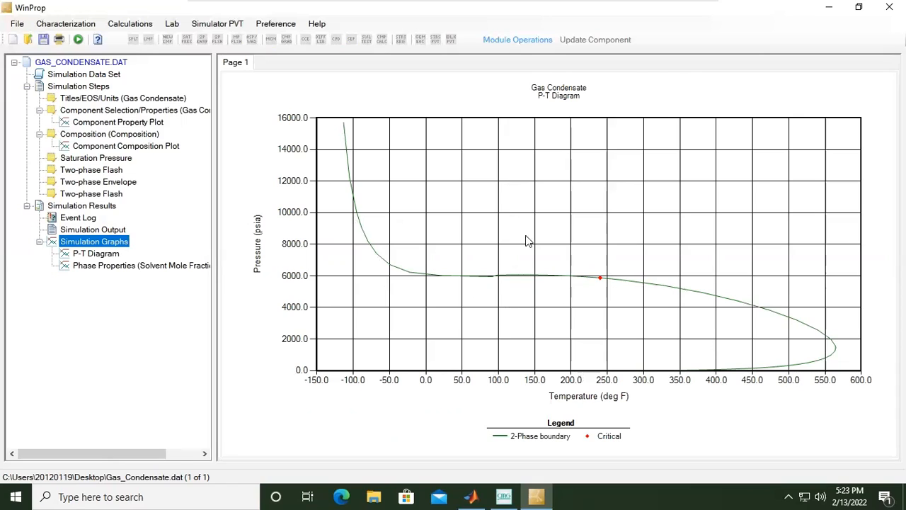
mouse_move(831, 327)
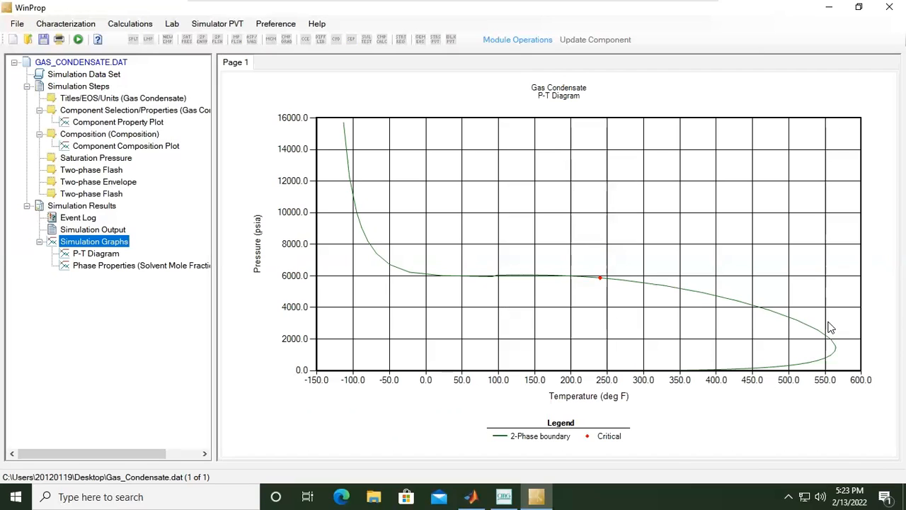
mouse_move(369, 308)
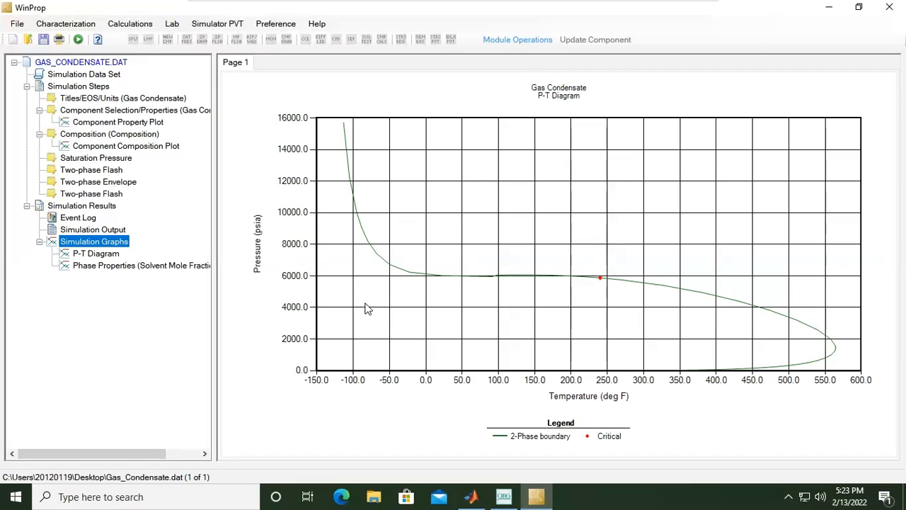
mouse_move(691, 346)
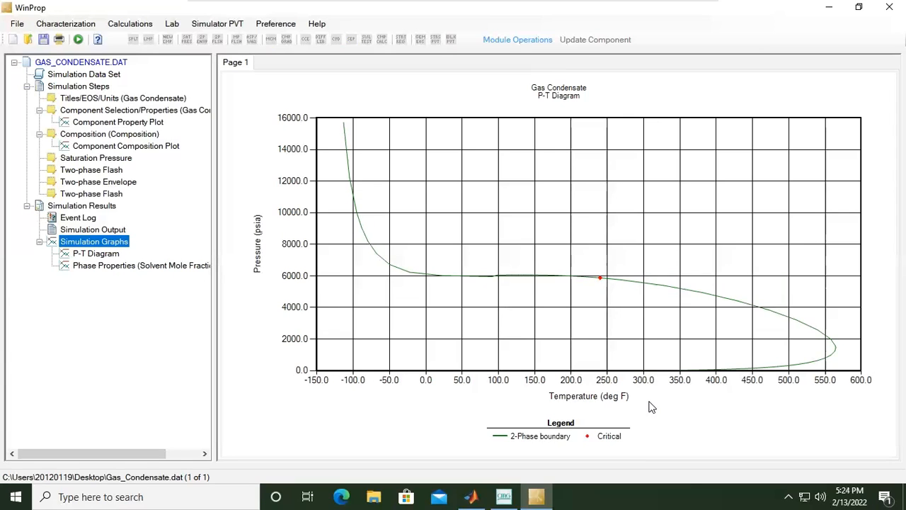
Show the liquid phase volume percent versus pressure plot at 280 °F under Simulation Graphs.
left_click(96, 252)
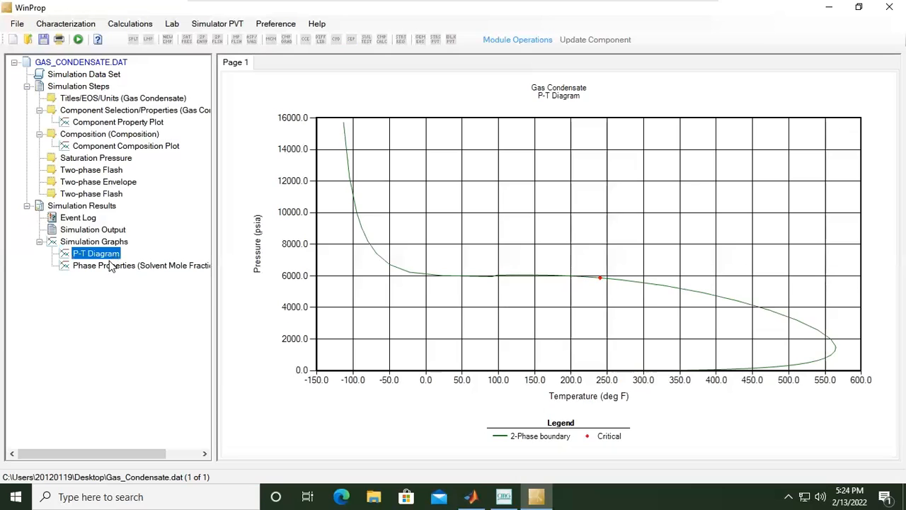
left_click(135, 265)
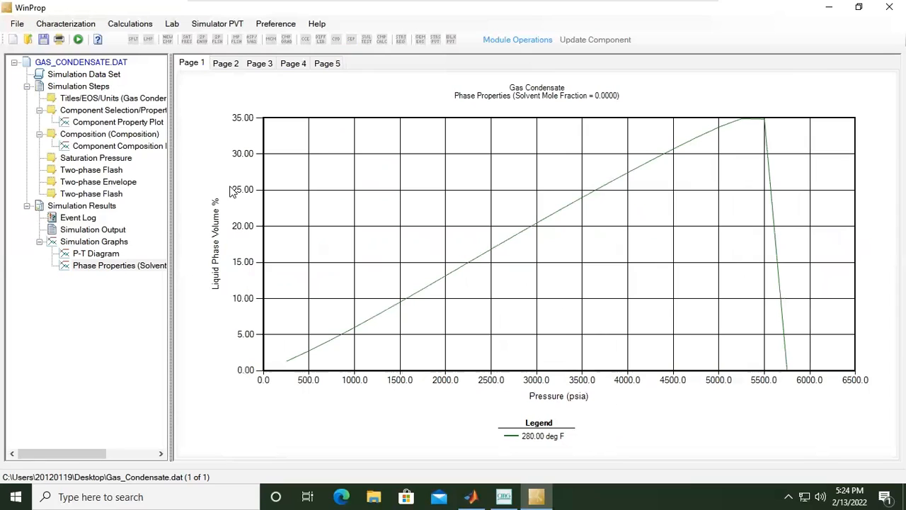
mouse_move(219, 276)
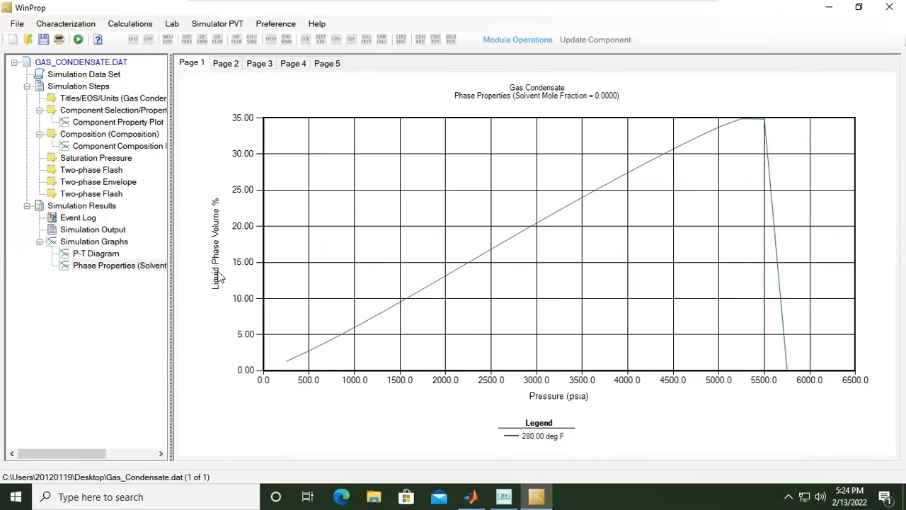
mouse_move(513, 356)
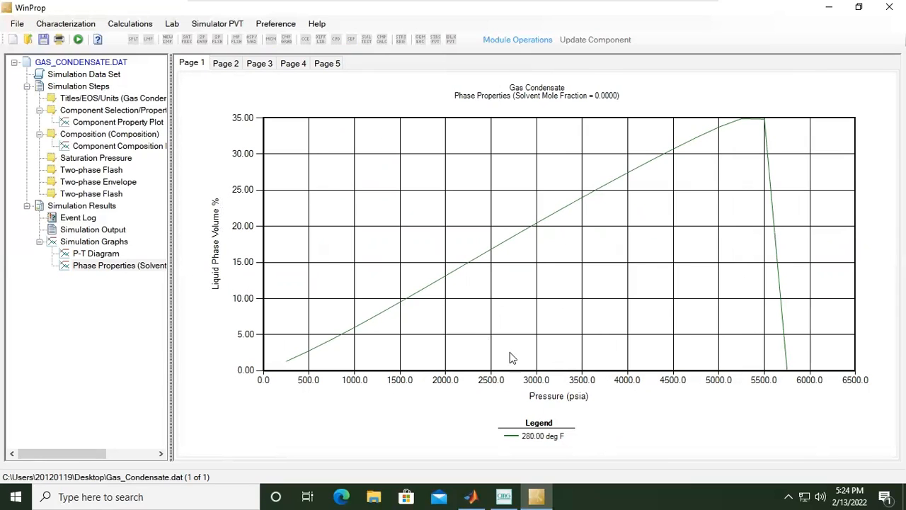
mouse_move(560, 407)
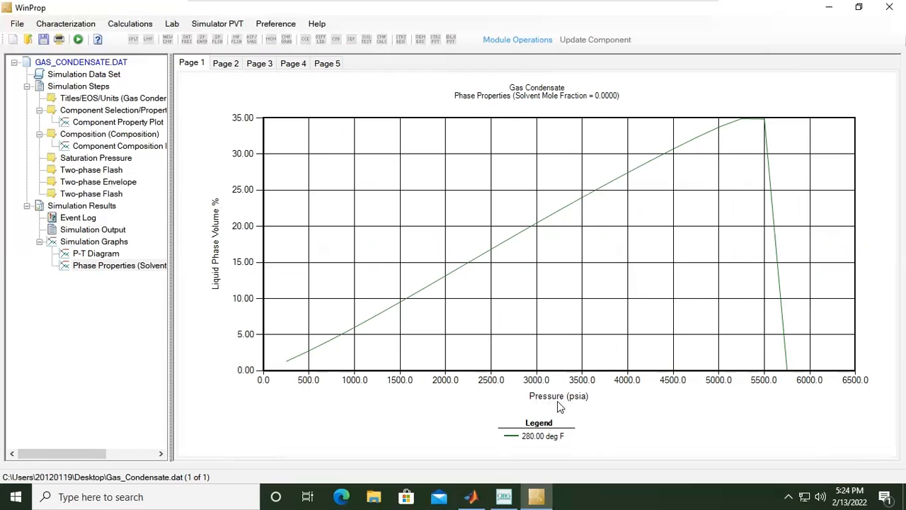
mouse_move(507, 408)
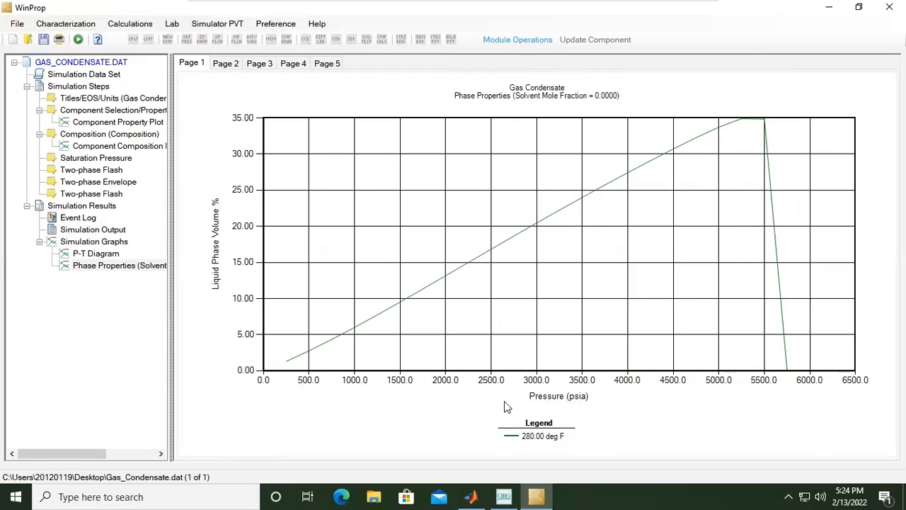
mouse_move(595, 190)
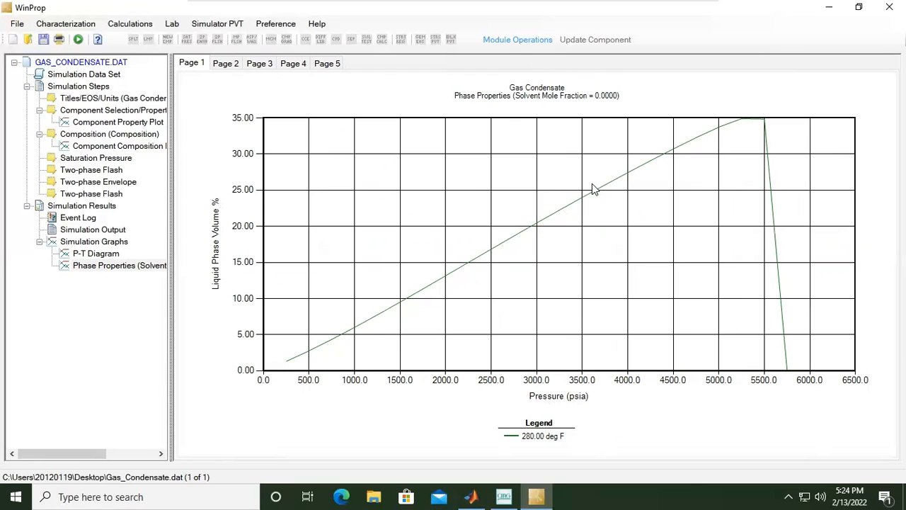
mouse_move(534, 447)
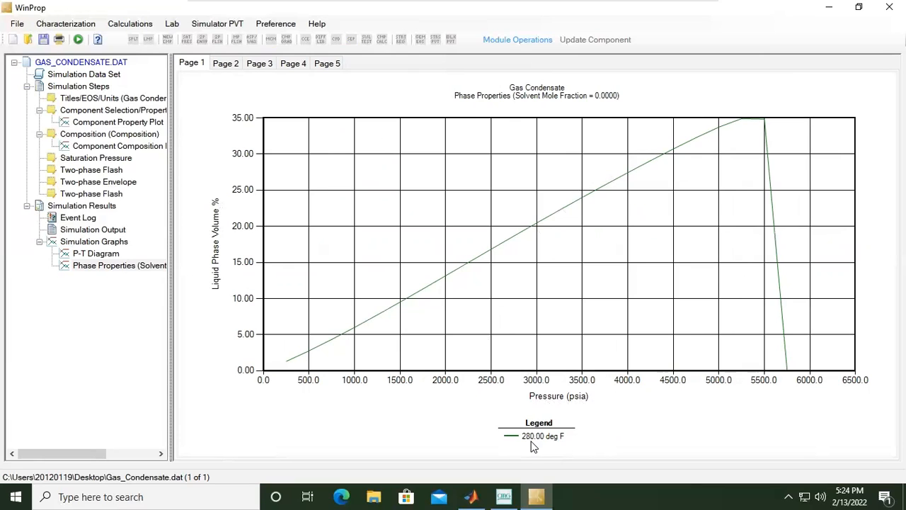
mouse_move(534, 448)
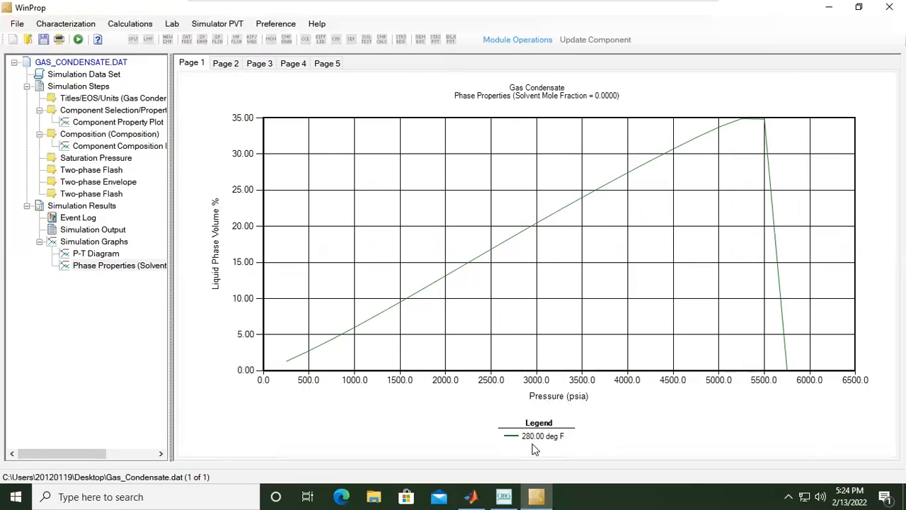
Page through vapor phase volume, liquid Z-factor and vapor Z-factor versus pressure plots.
left_click(225, 62)
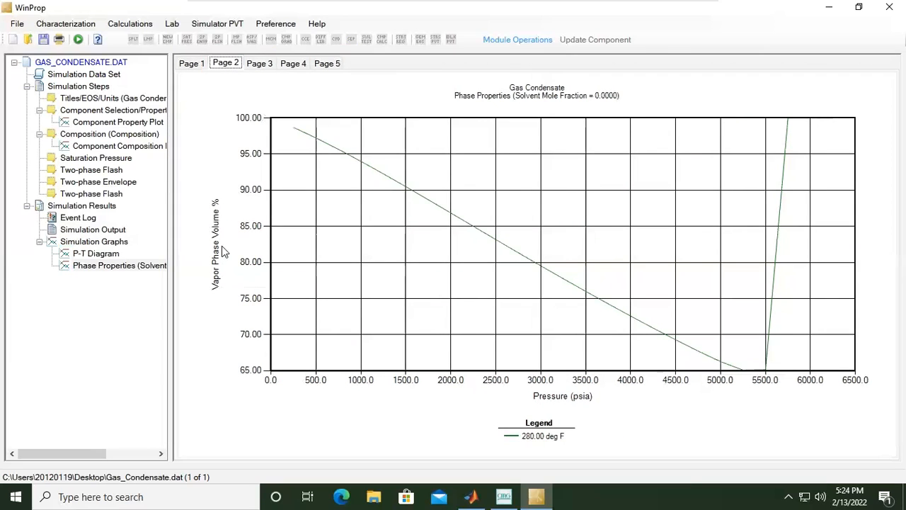
mouse_move(572, 400)
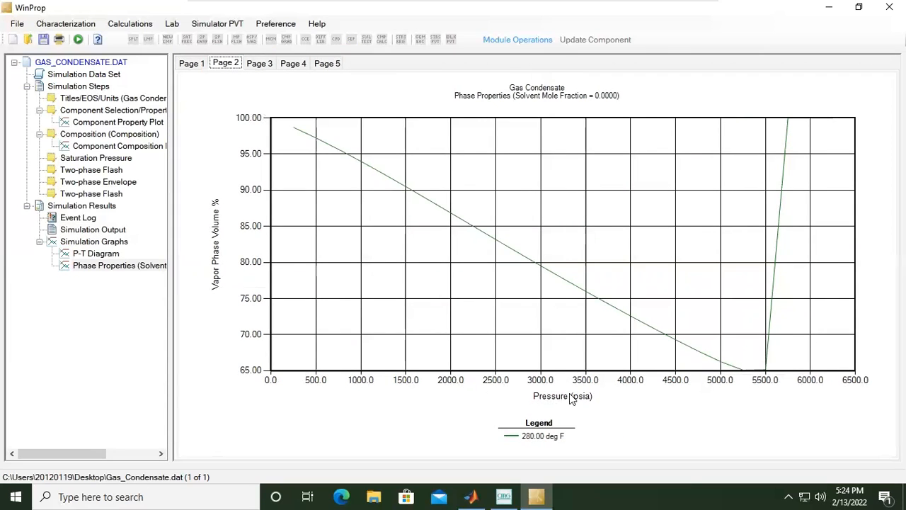
mouse_move(432, 249)
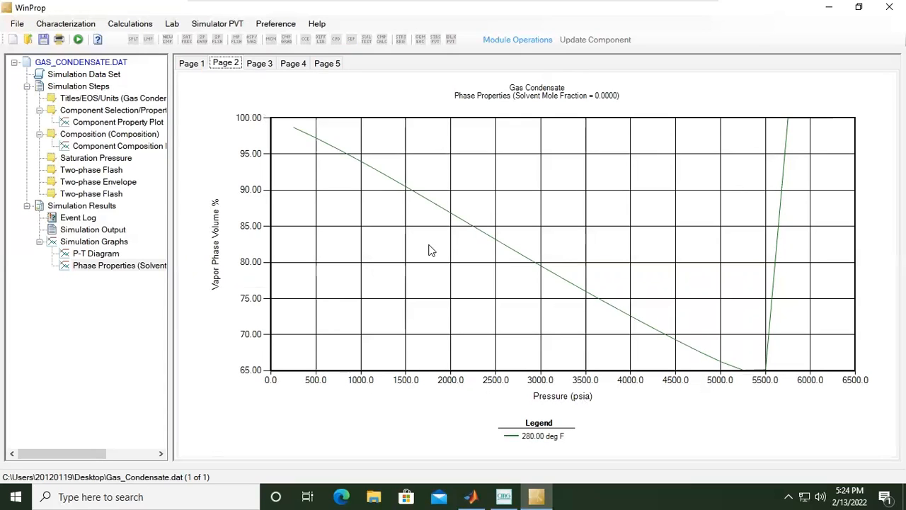
left_click(259, 62)
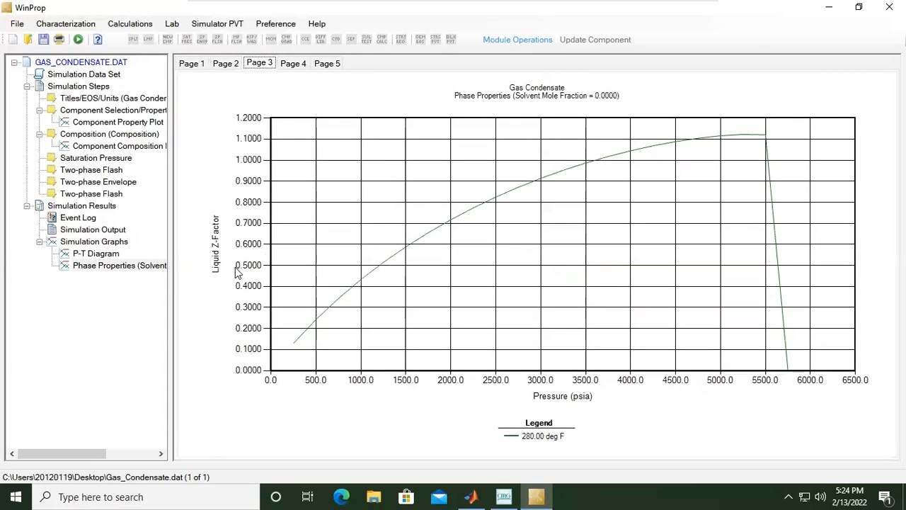
mouse_move(230, 267)
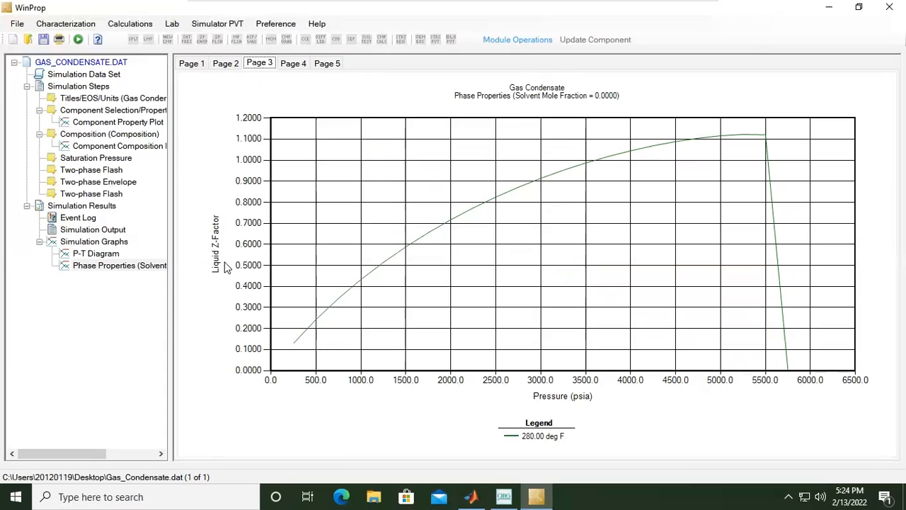
left_click(292, 62)
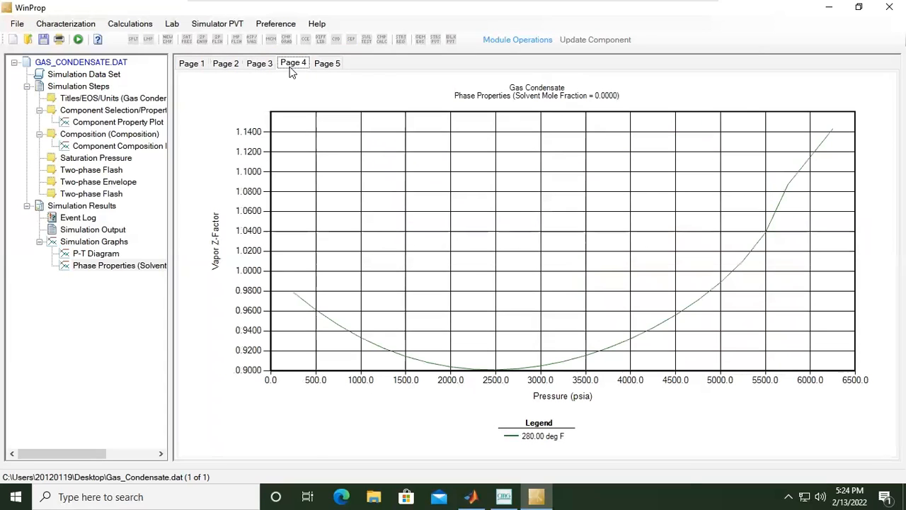
mouse_move(221, 272)
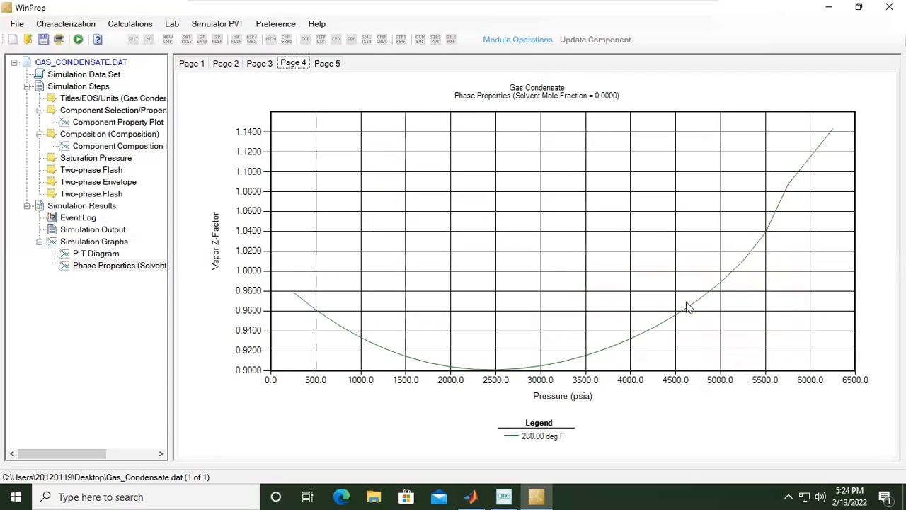
Show Page 5, the component K-values versus pressure plot from CO2 through C7+.
left_click(325, 62)
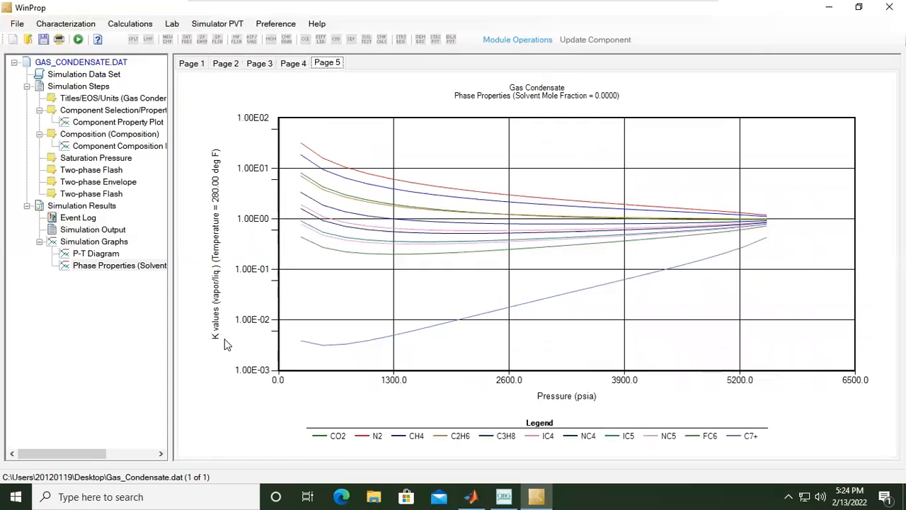
mouse_move(226, 320)
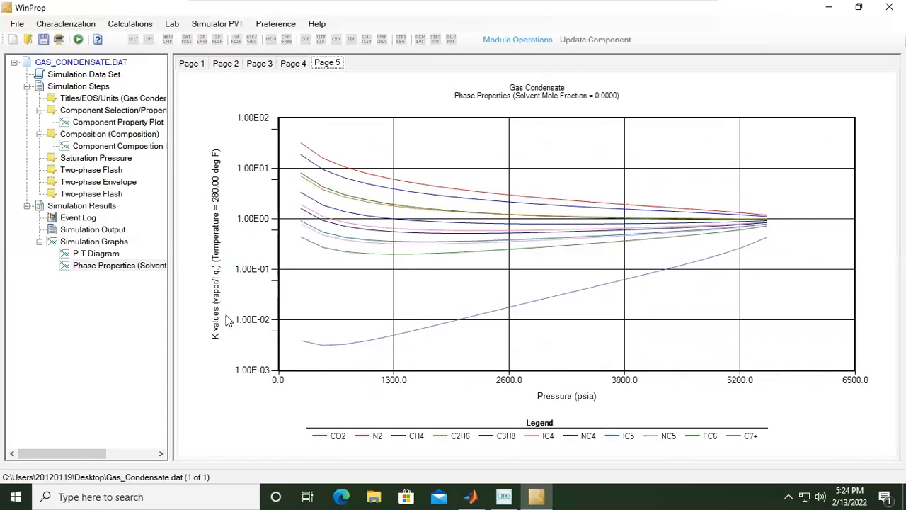
mouse_move(227, 305)
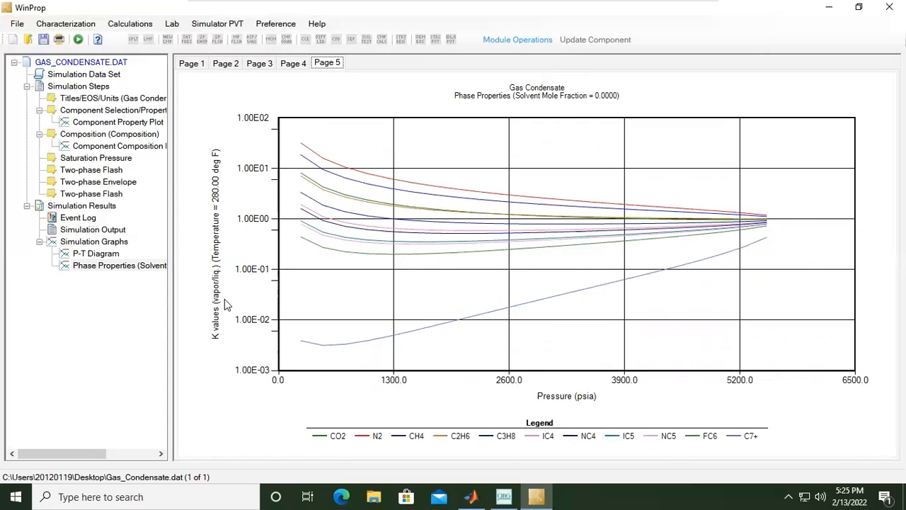
mouse_move(221, 303)
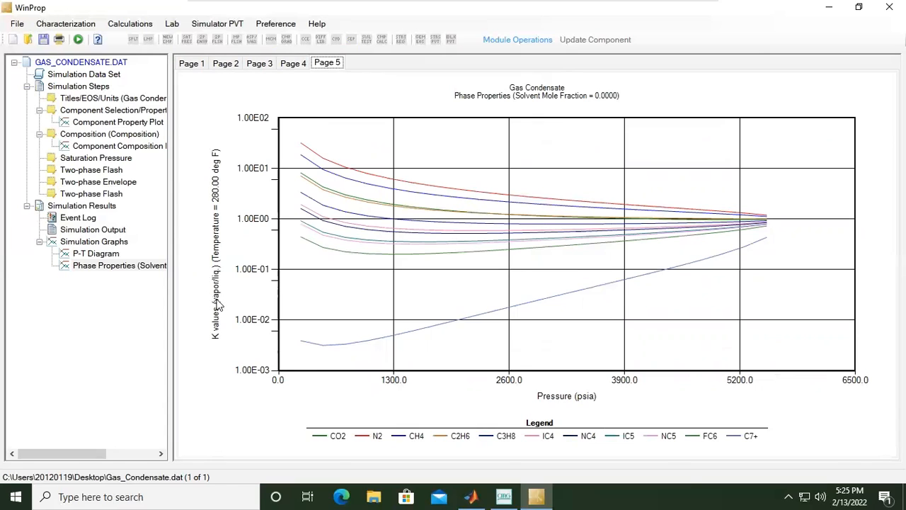
mouse_move(221, 300)
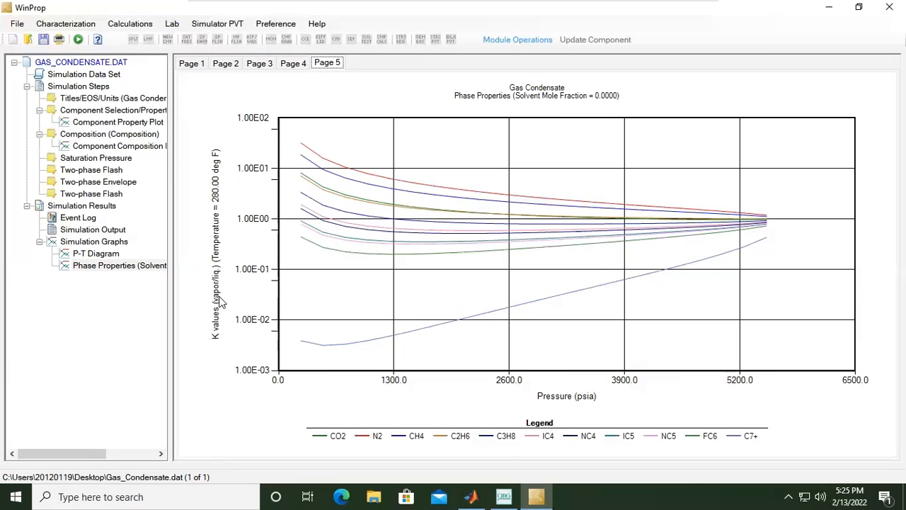
mouse_move(235, 303)
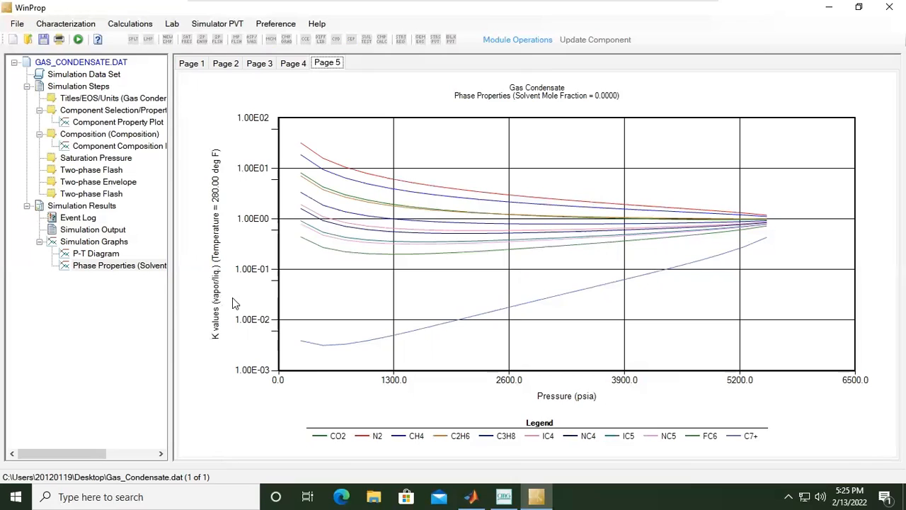
mouse_move(334, 177)
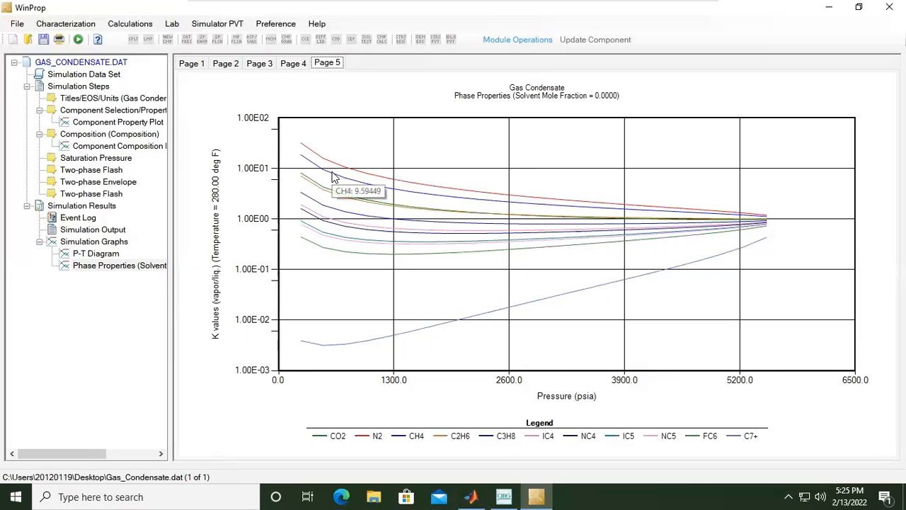
mouse_move(367, 205)
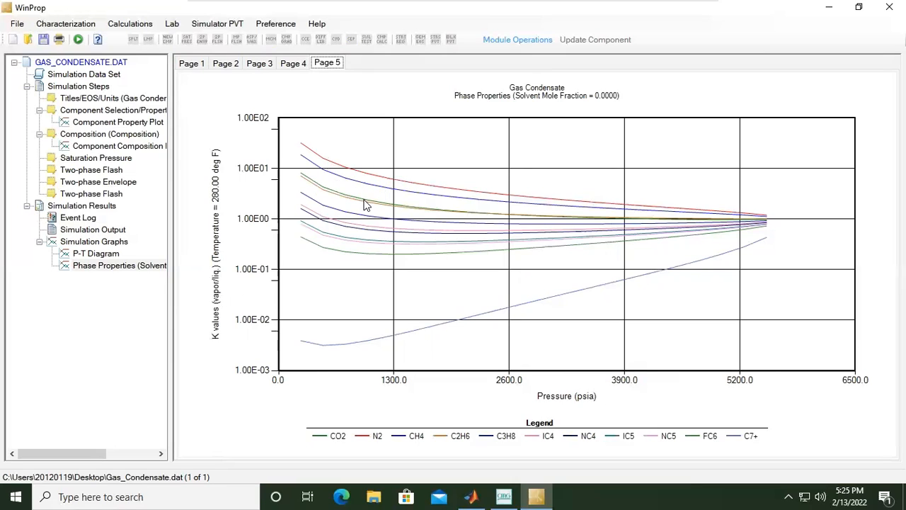
mouse_move(362, 172)
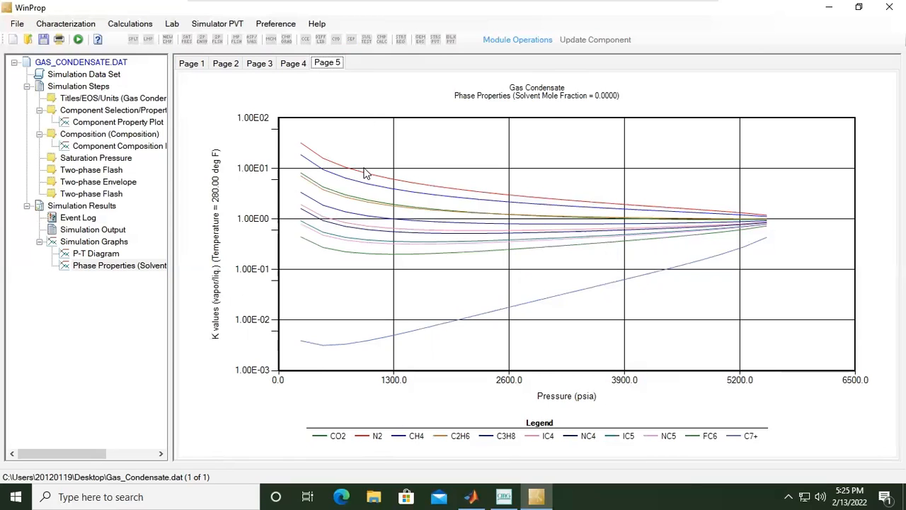
mouse_move(413, 193)
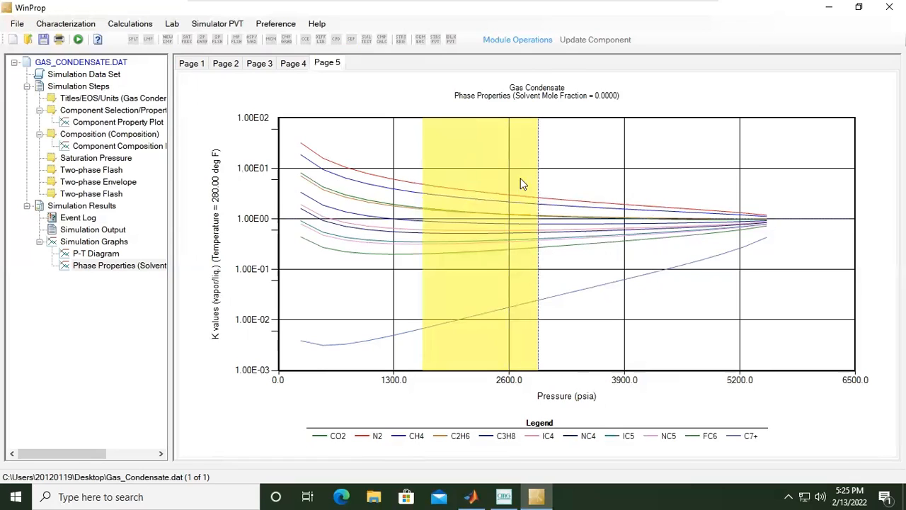
Bring up the K-values plot's context menu with print, copy and save options.
right_click(523, 184)
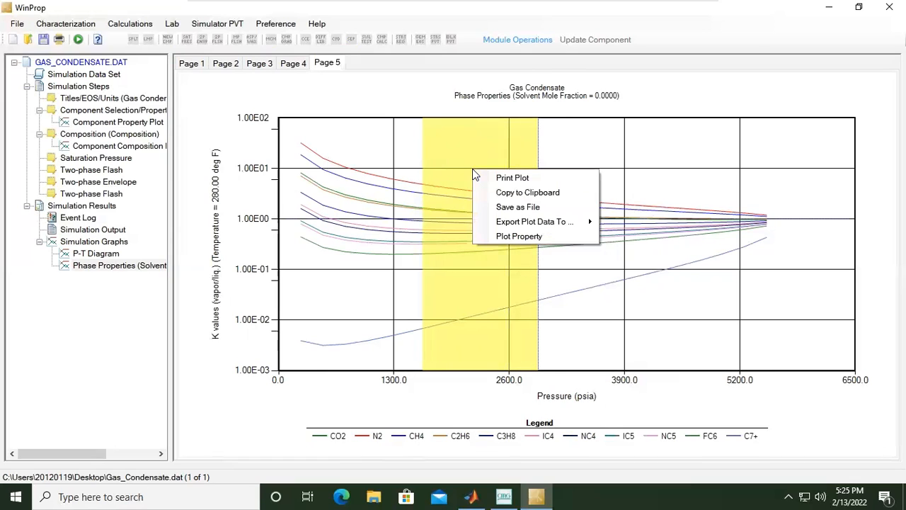
left_click(480, 145)
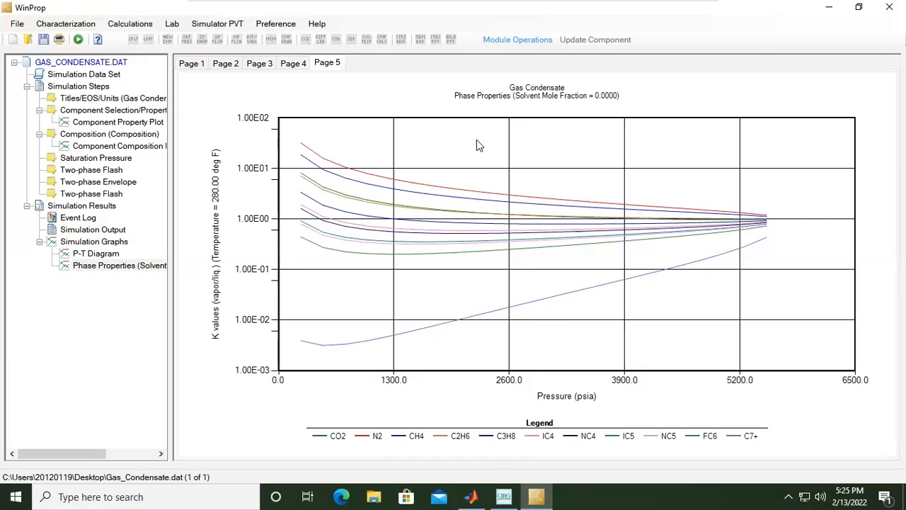
right_click(479, 144)
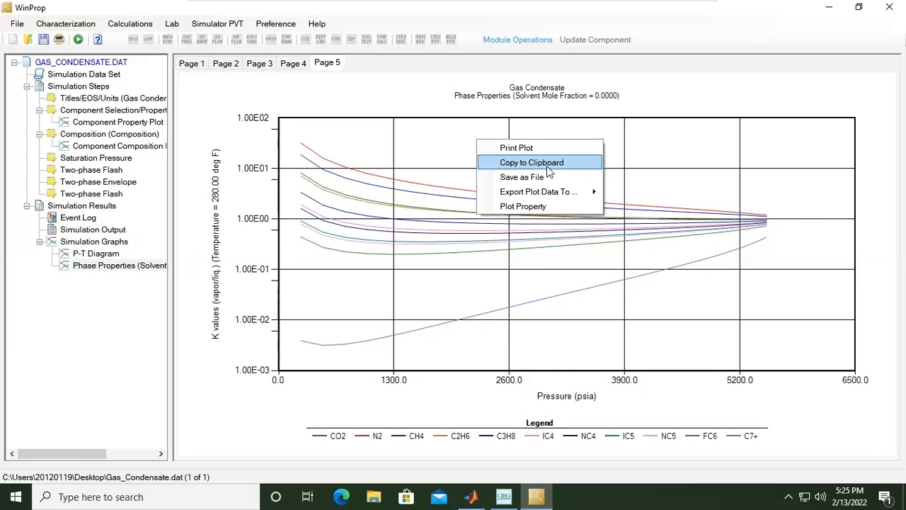
mouse_move(559, 167)
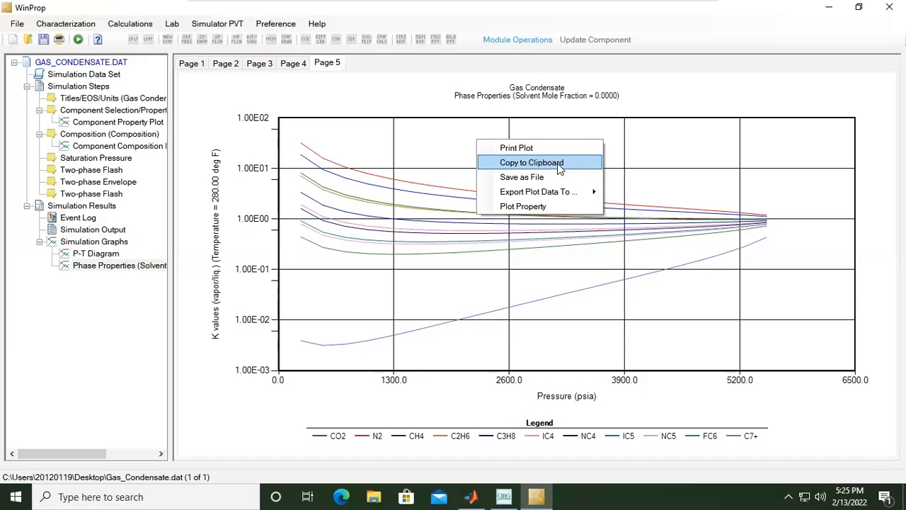
mouse_move(539, 177)
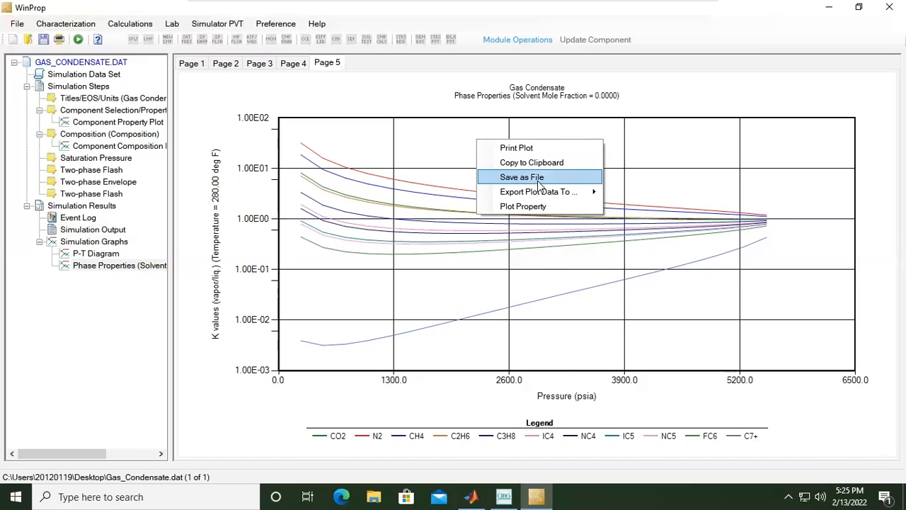
mouse_move(555, 218)
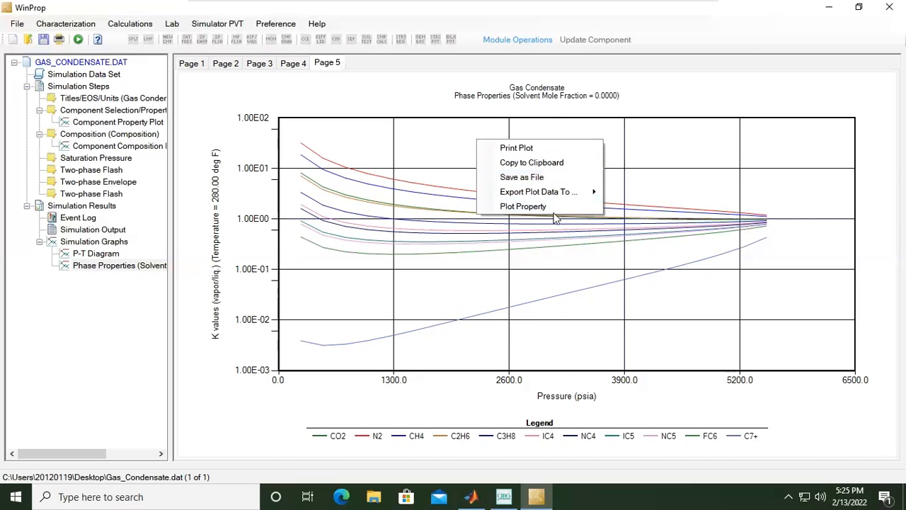
Choose Plot Property to open axis ranges and CO2 line style settings.
left_click(522, 207)
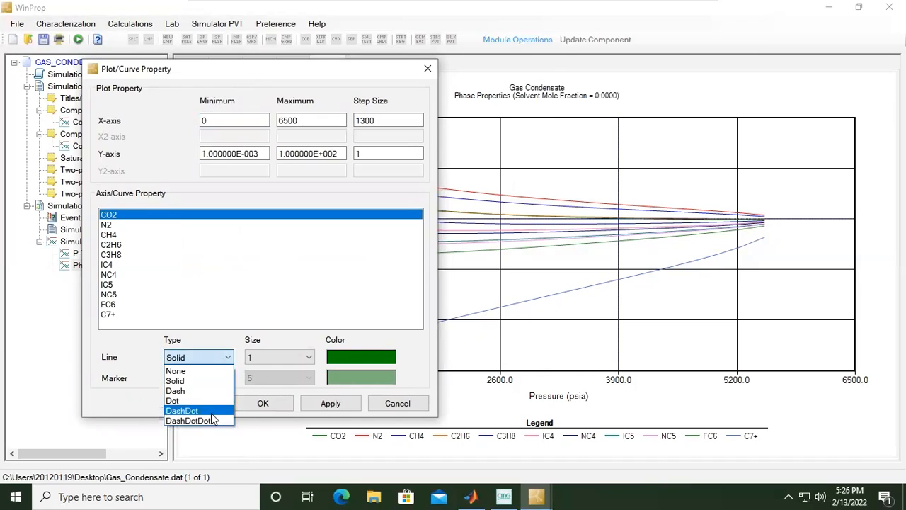
mouse_move(176, 371)
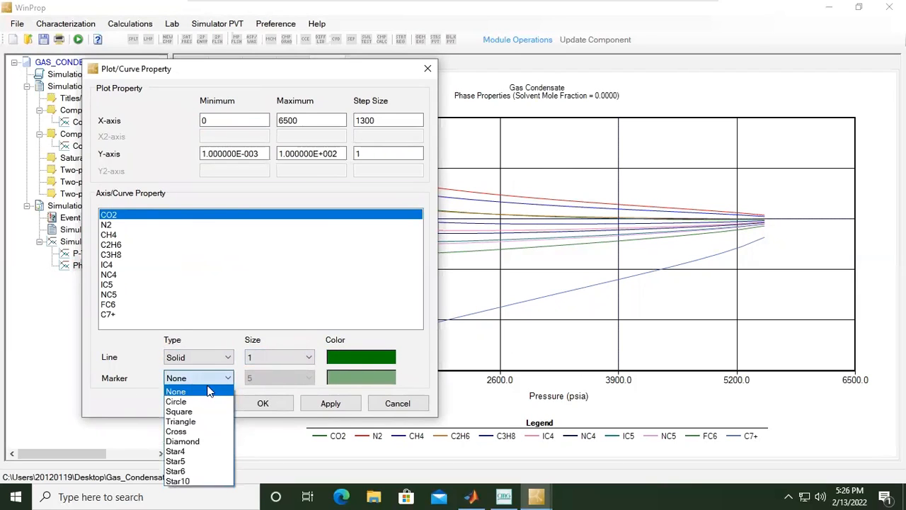
mouse_move(178, 411)
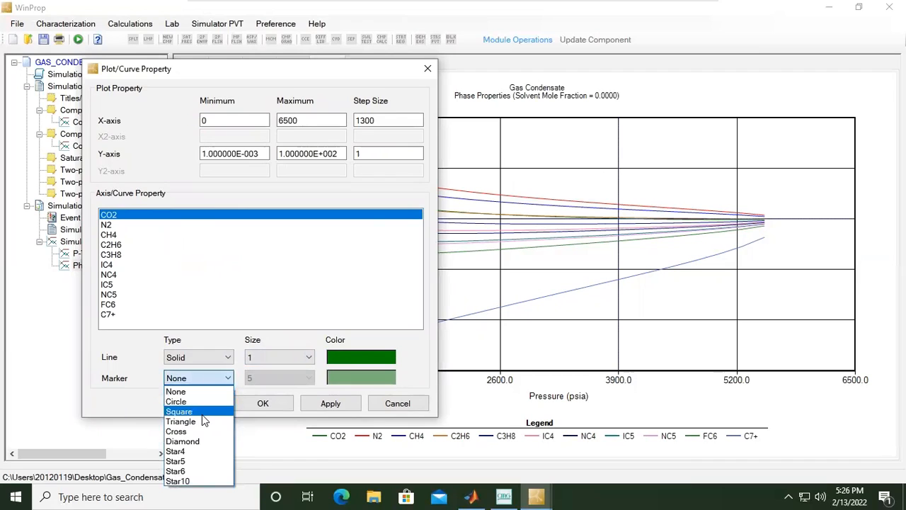
mouse_move(204, 431)
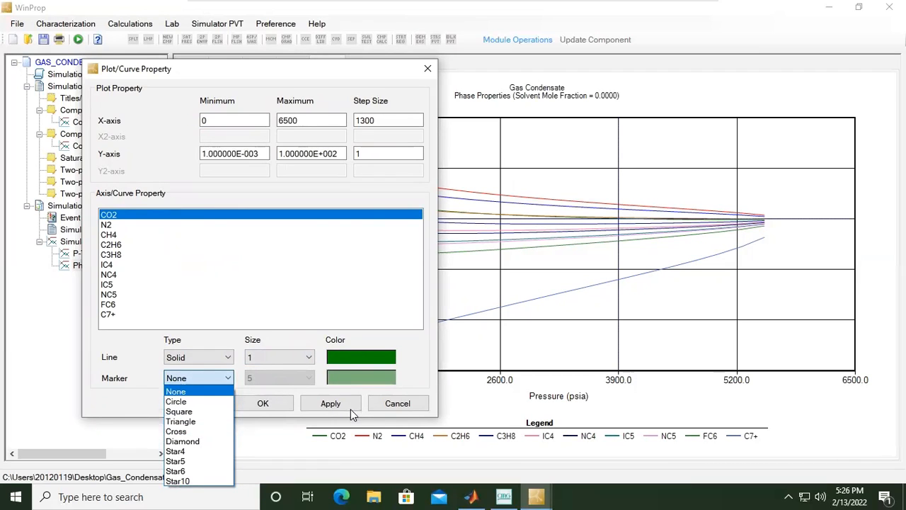
mouse_move(286, 405)
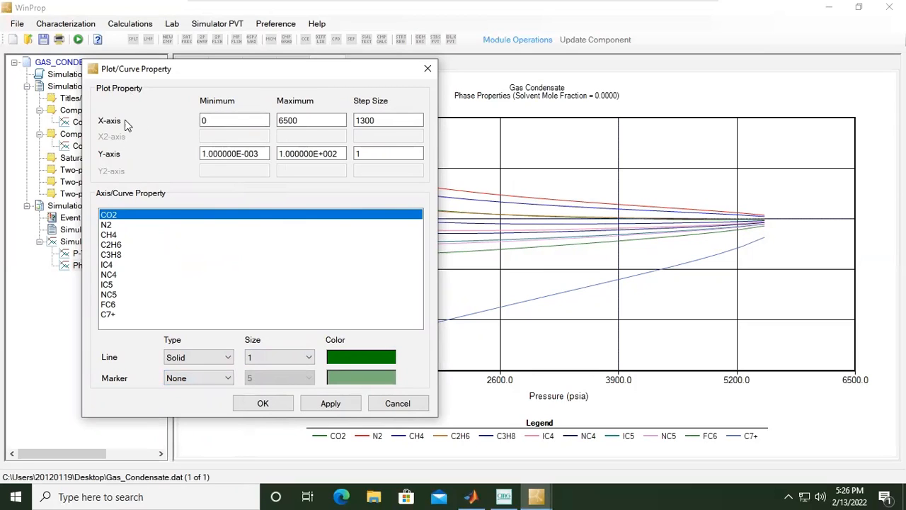
mouse_move(128, 153)
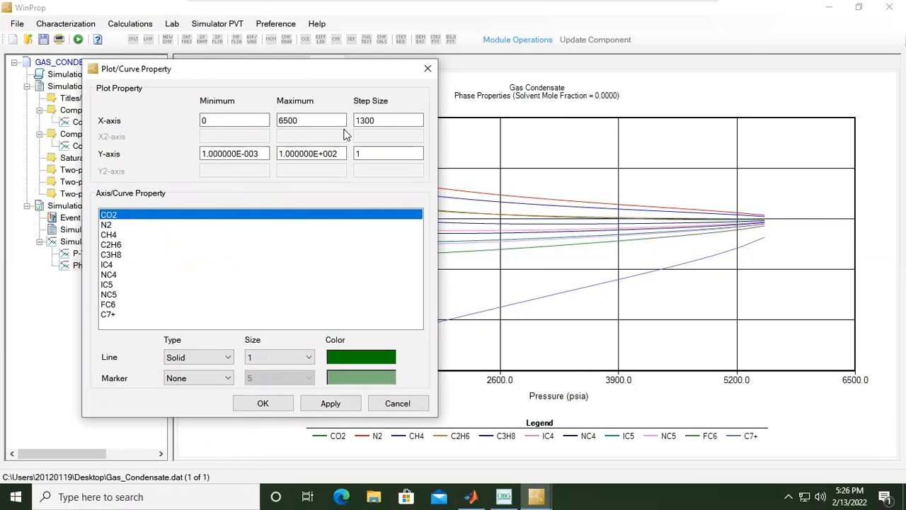
left_click(263, 402)
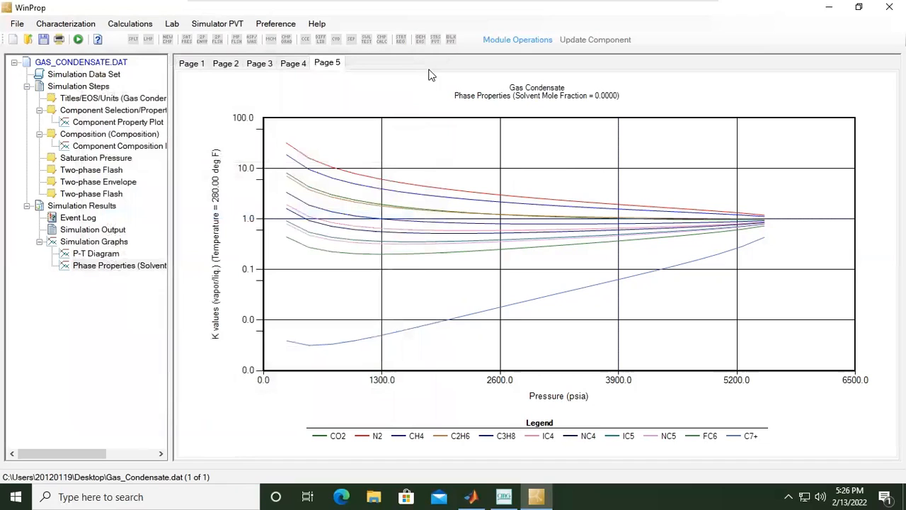
mouse_move(339, 170)
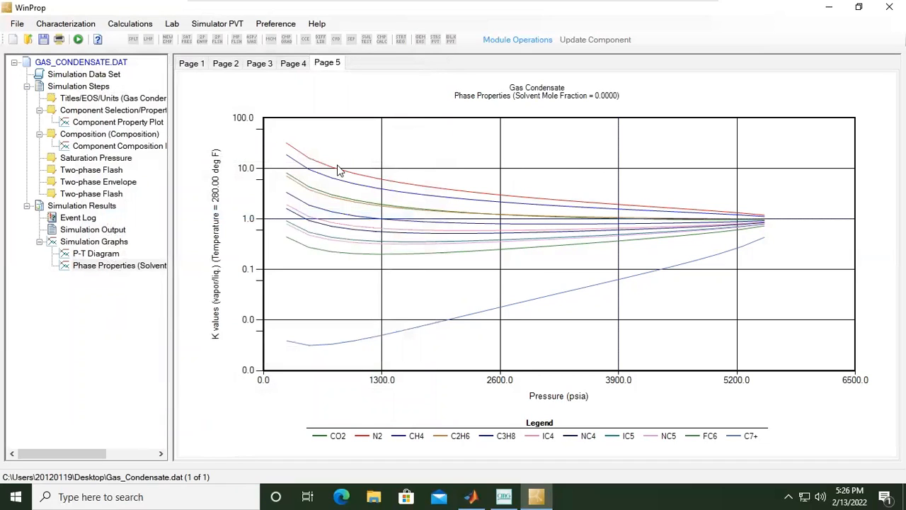
mouse_move(343, 173)
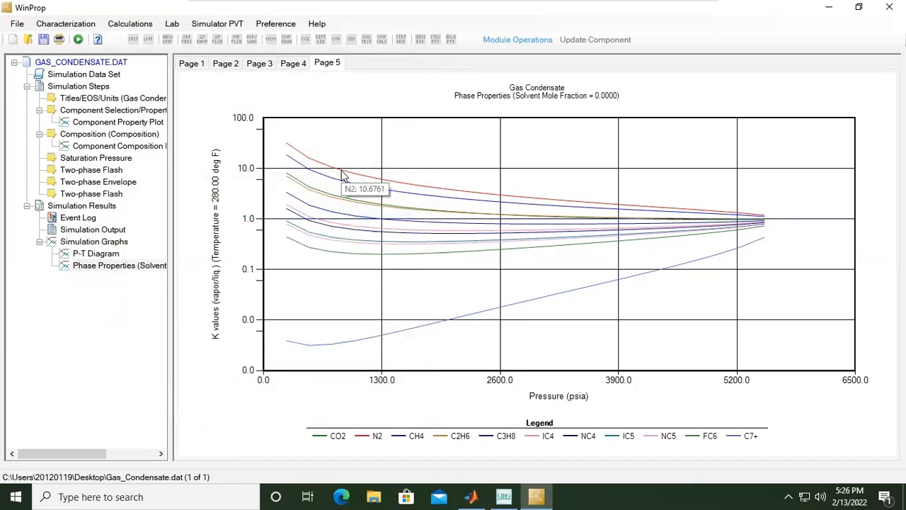
mouse_move(215, 352)
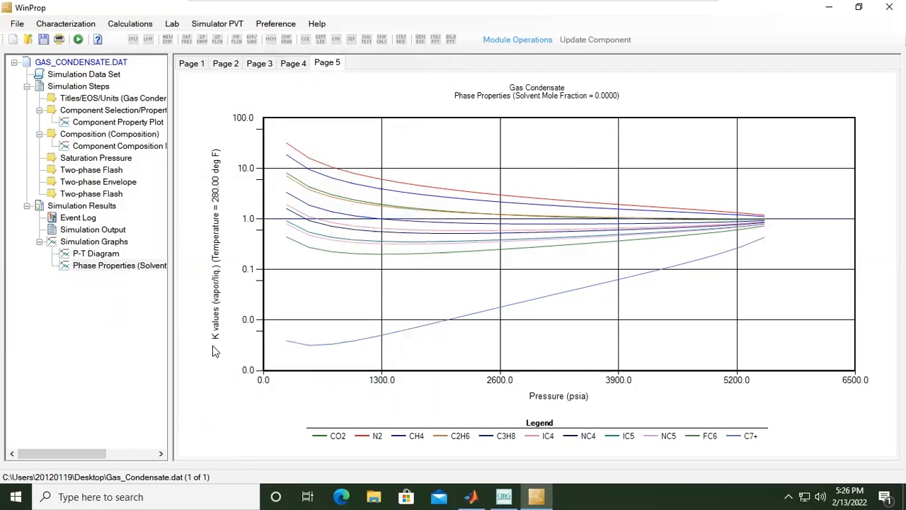
mouse_move(230, 344)
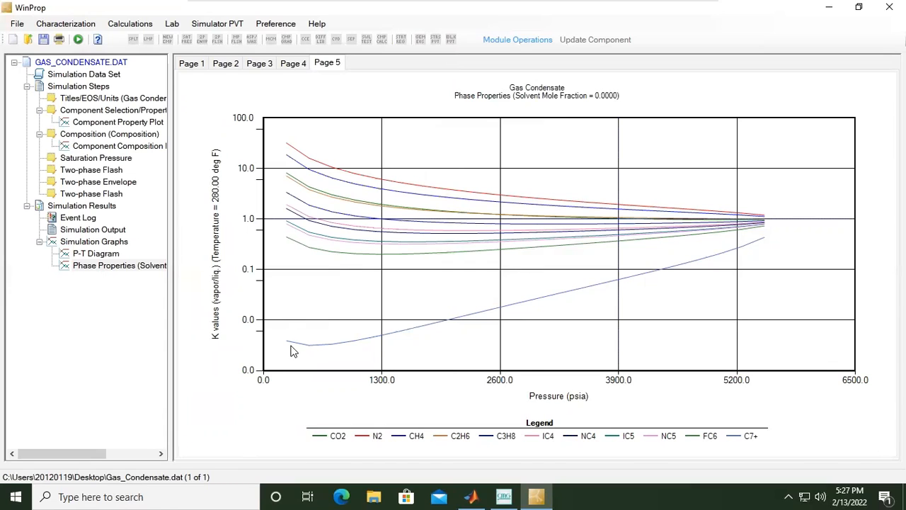
mouse_move(294, 346)
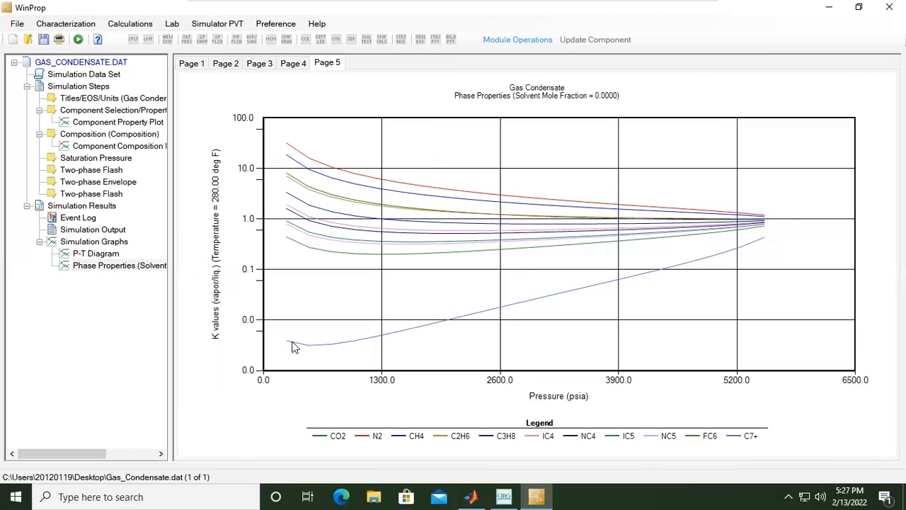
mouse_move(232, 271)
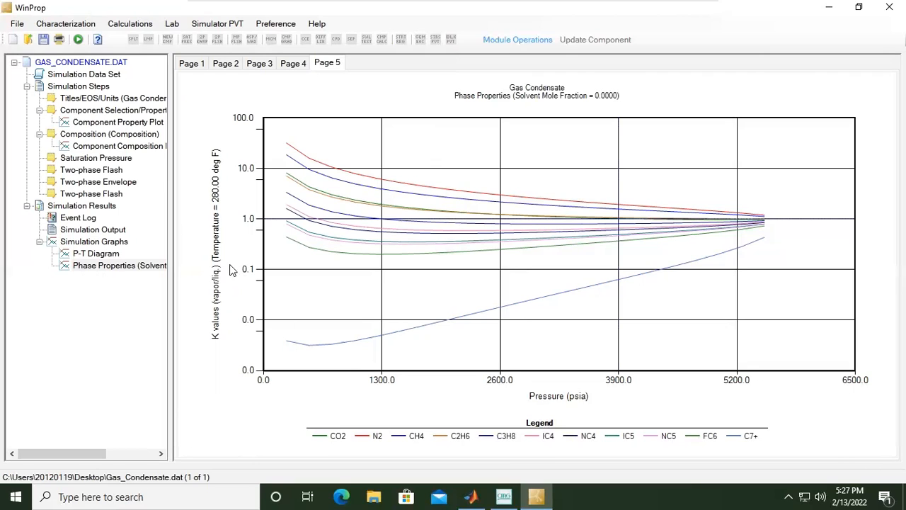
mouse_move(224, 294)
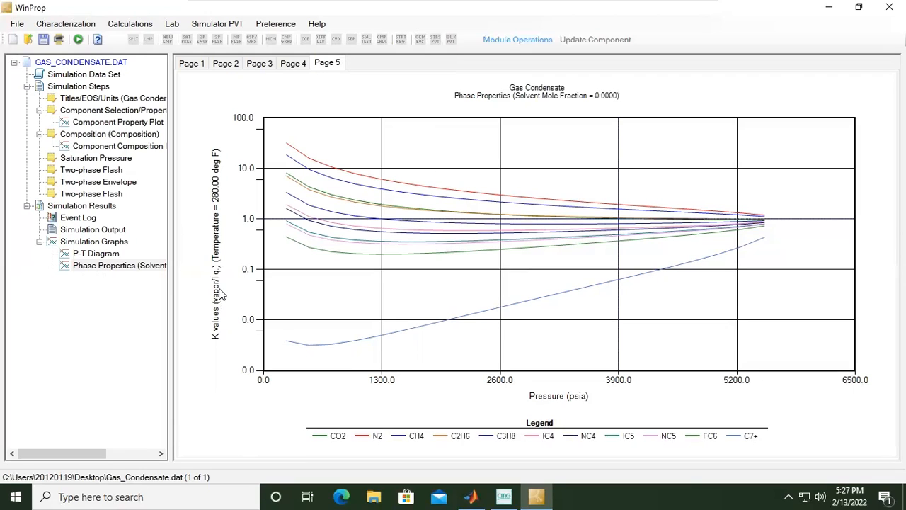
mouse_move(224, 289)
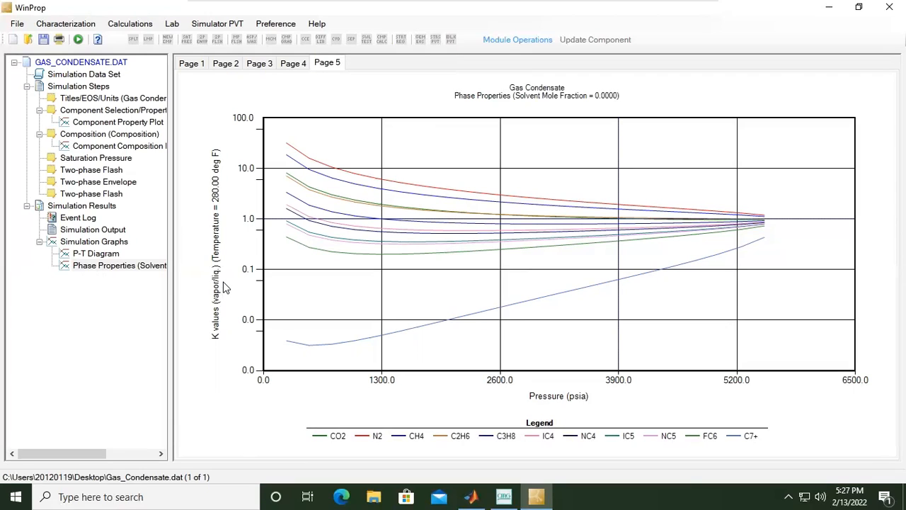
mouse_move(218, 351)
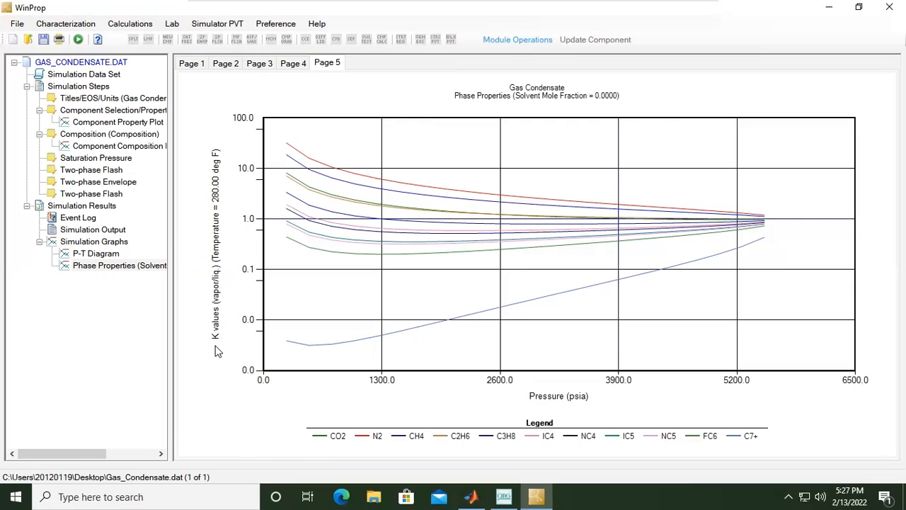
mouse_move(303, 348)
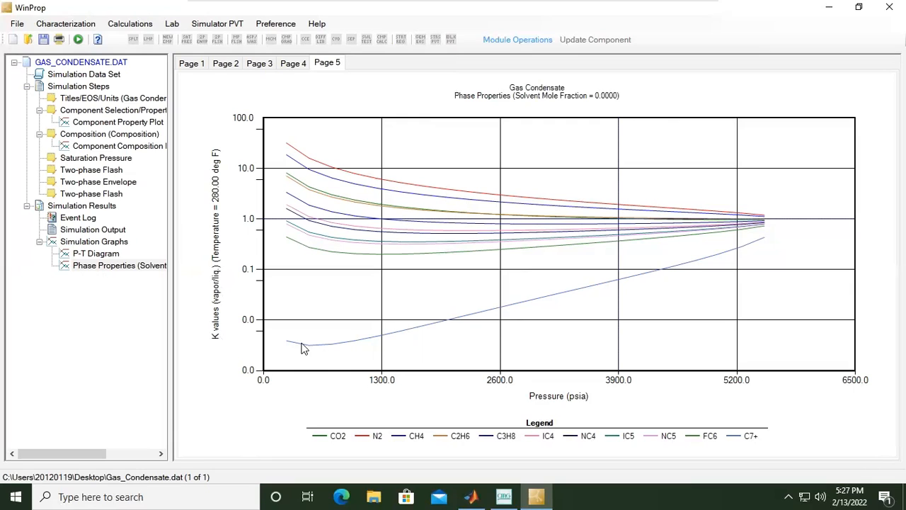
mouse_move(326, 362)
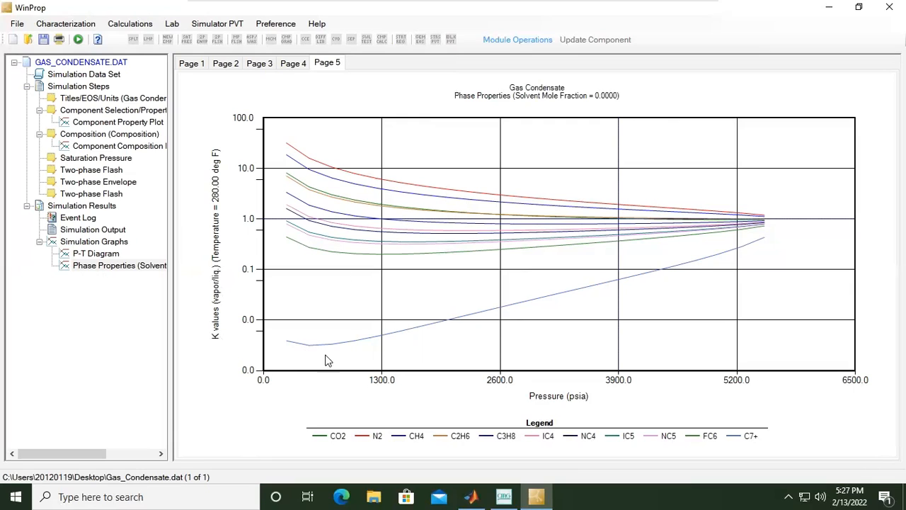
mouse_move(366, 342)
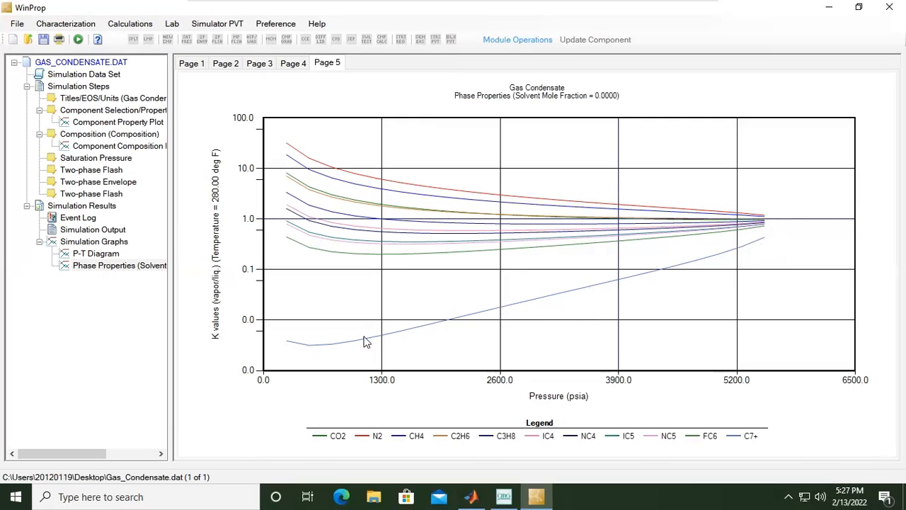
mouse_move(314, 351)
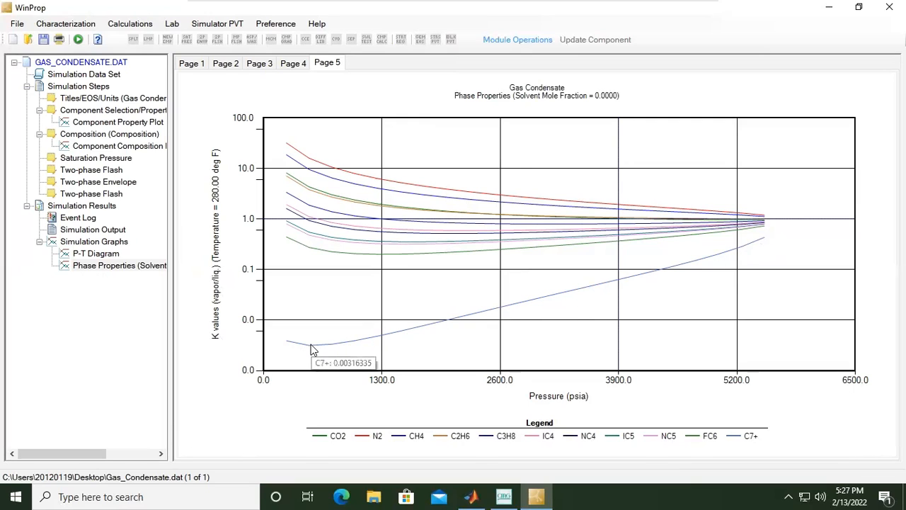
mouse_move(347, 191)
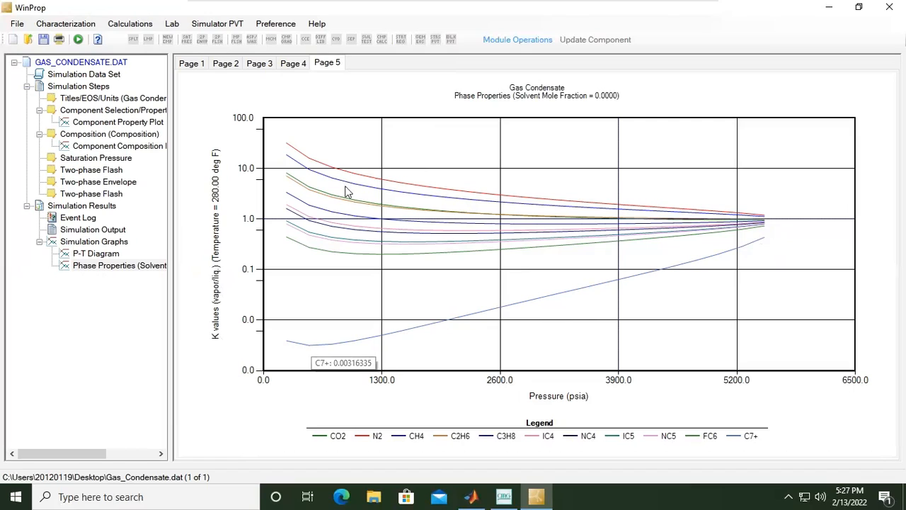
mouse_move(315, 161)
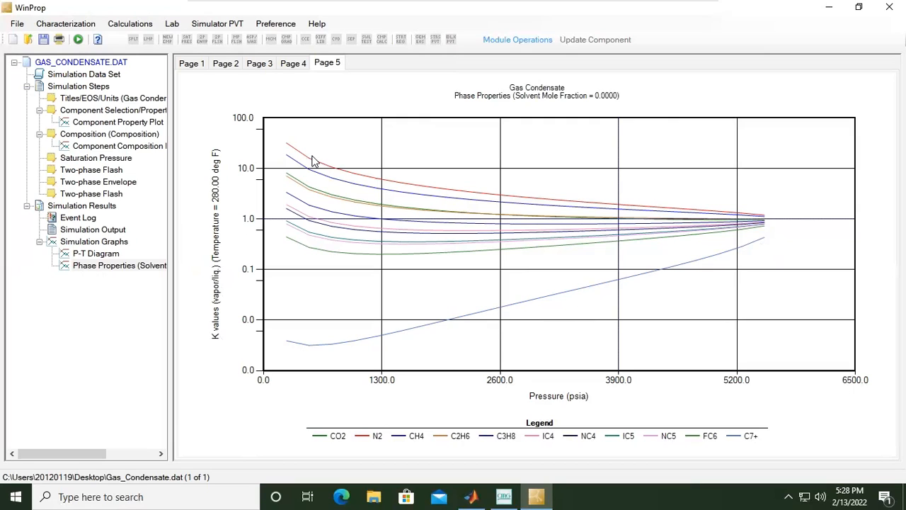
mouse_move(319, 97)
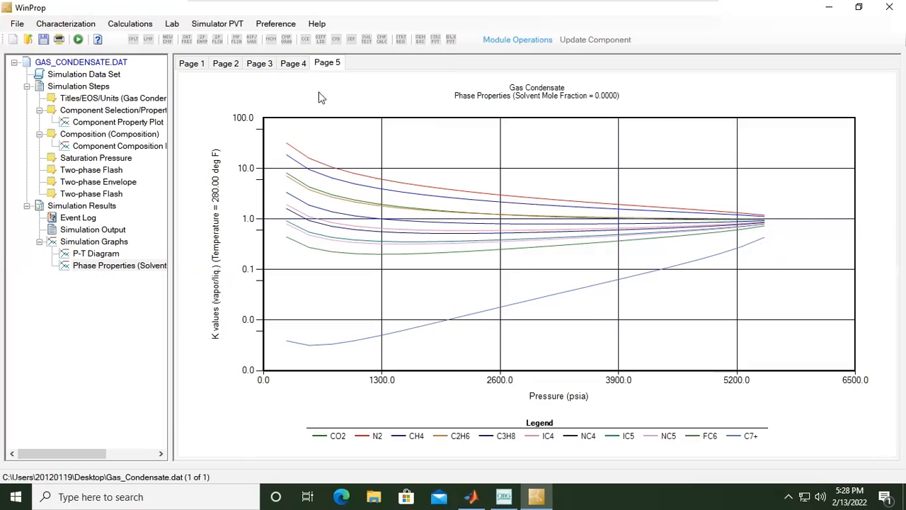
Return to the Page 1 liquid phase volume plot and glance at the Simulator PVT menu.
left_click(259, 62)
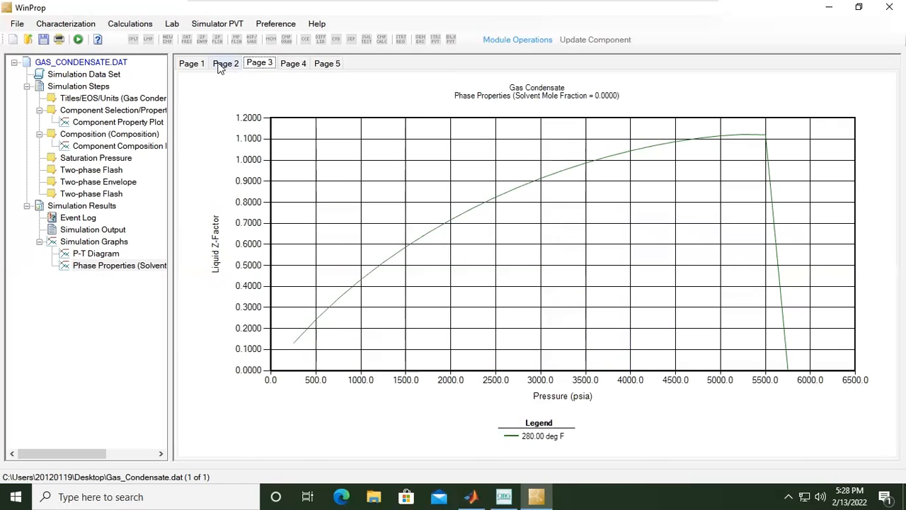
left_click(191, 62)
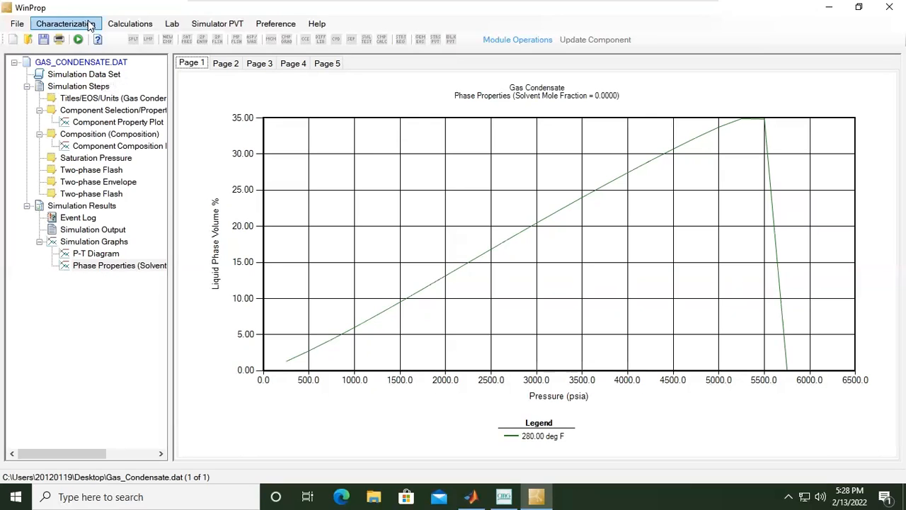
left_click(218, 23)
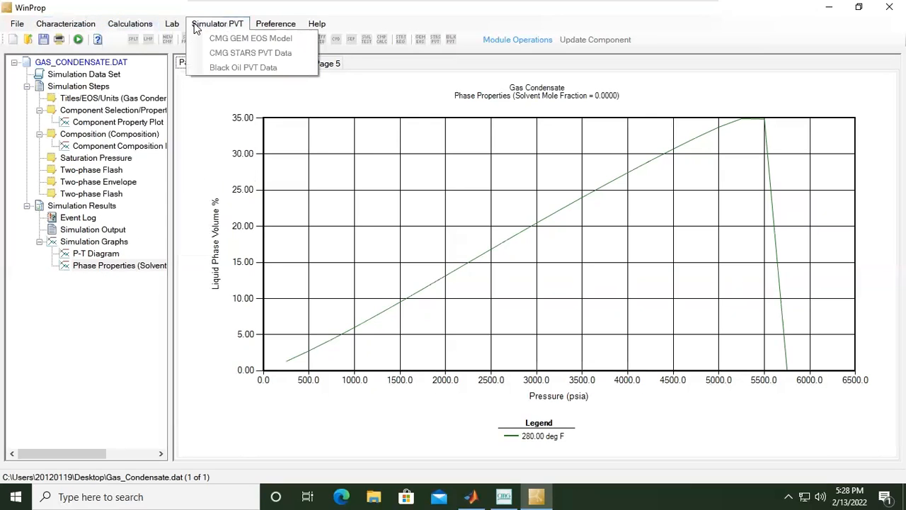
left_click(219, 22)
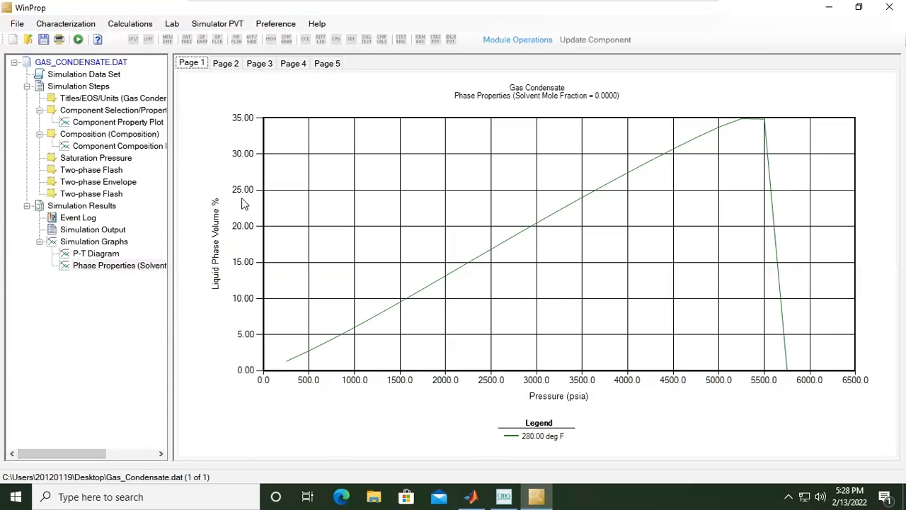
Go through Simulation Steps and Titles/EOS/Units to the 11-component table at 285 °F.
left_click(80, 87)
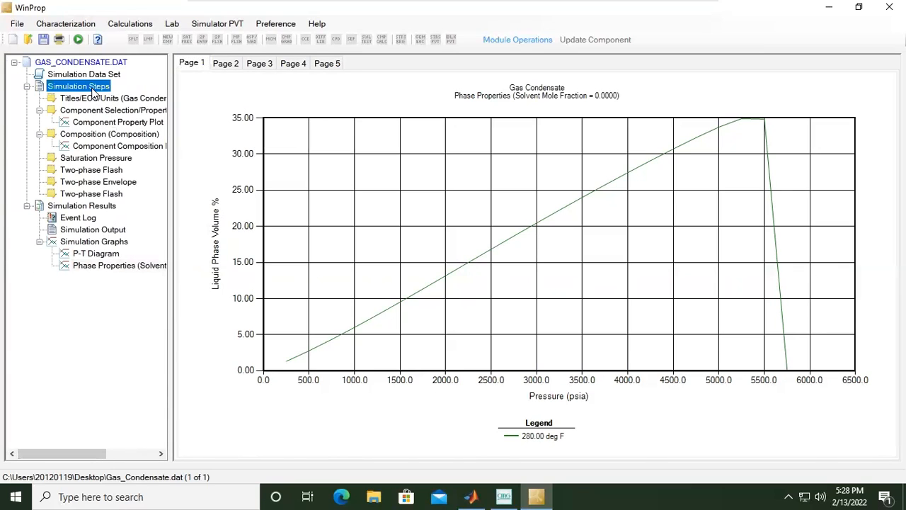
left_click(113, 97)
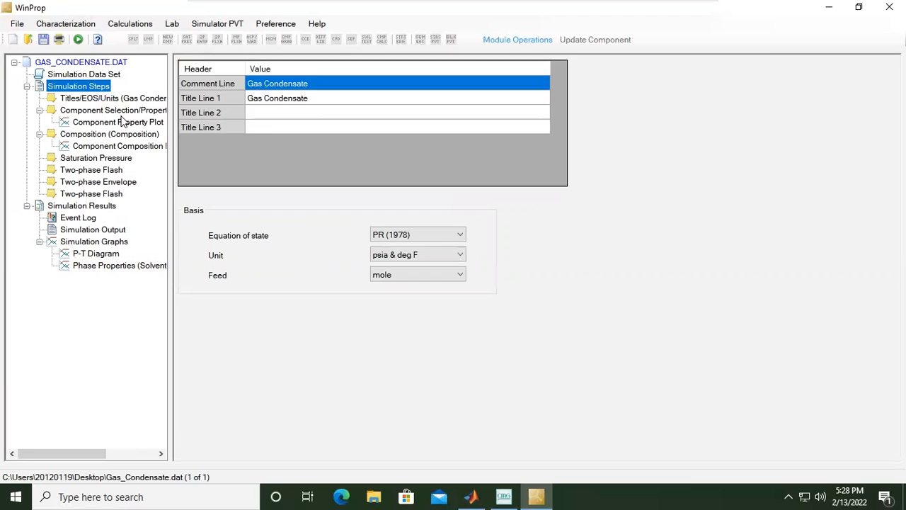
left_click(114, 111)
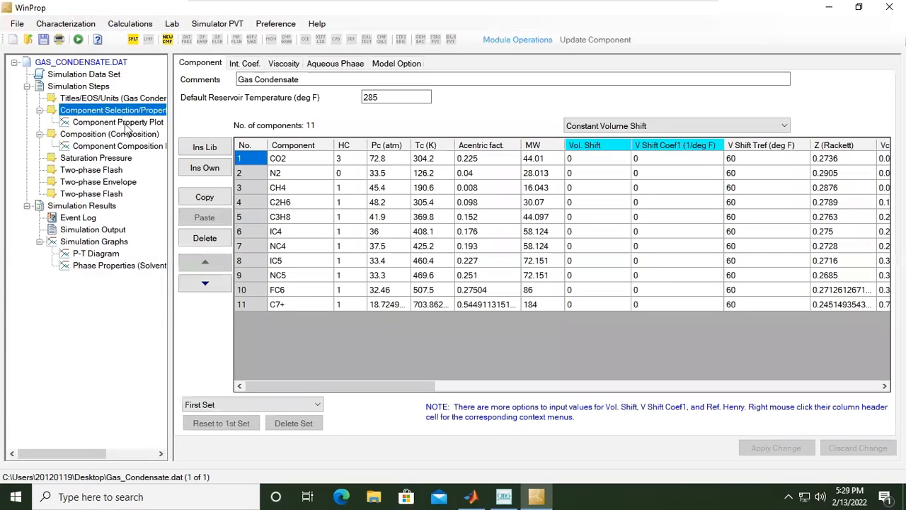
left_click(278, 303)
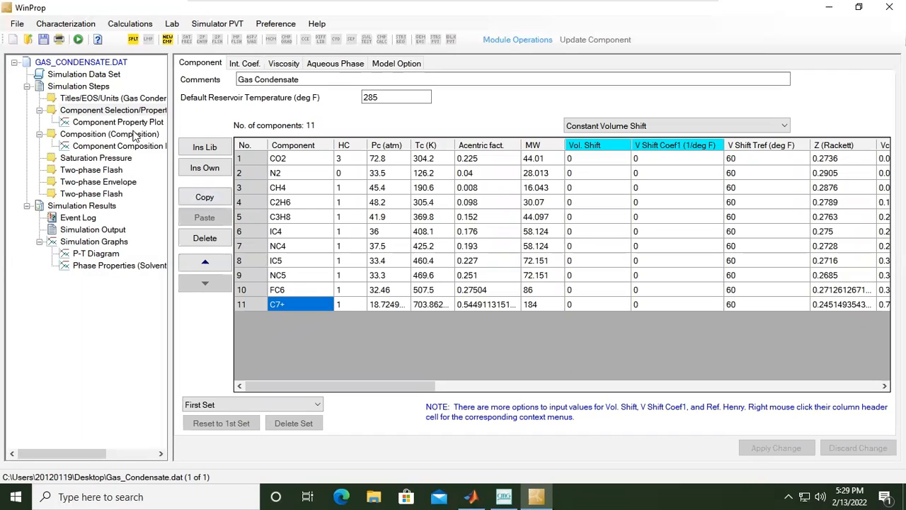
Review Pc/Tc/acentric and feed composition charts, then the saturation pressure step at 280 °F, 1000 psia estimate.
left_click(117, 122)
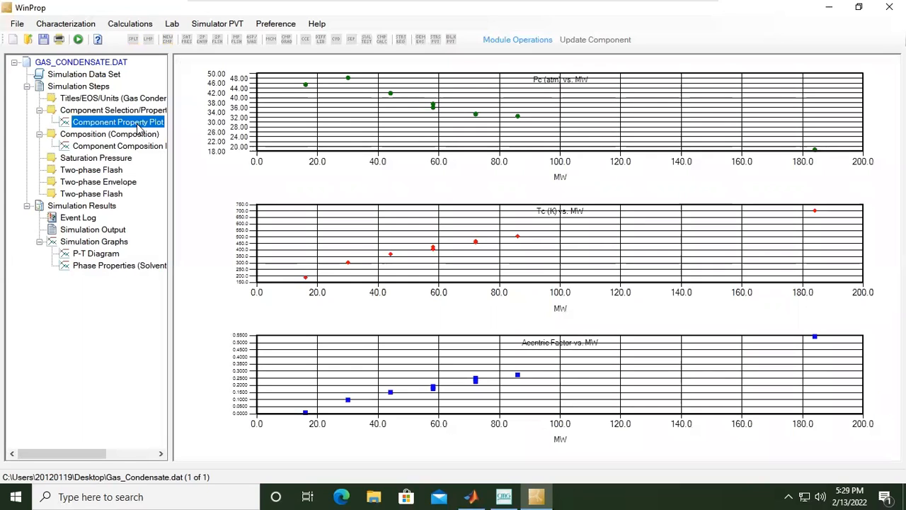
left_click(96, 157)
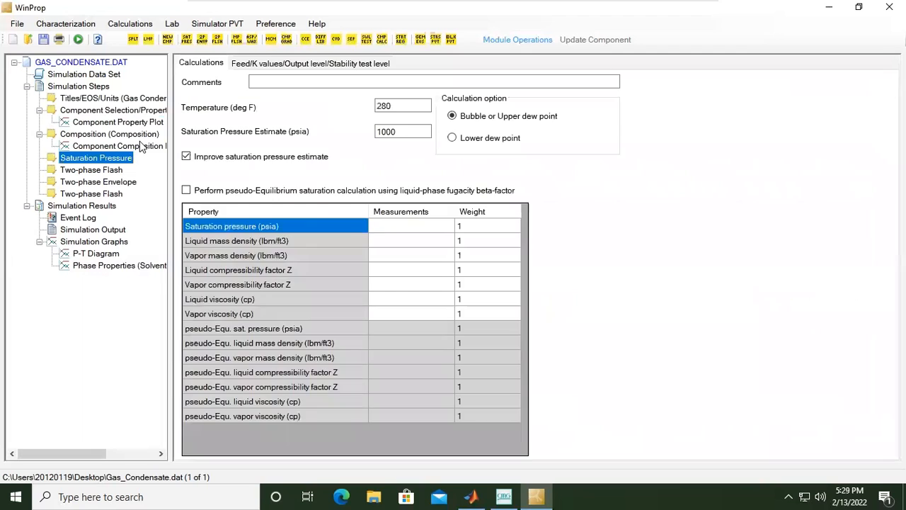
left_click(119, 145)
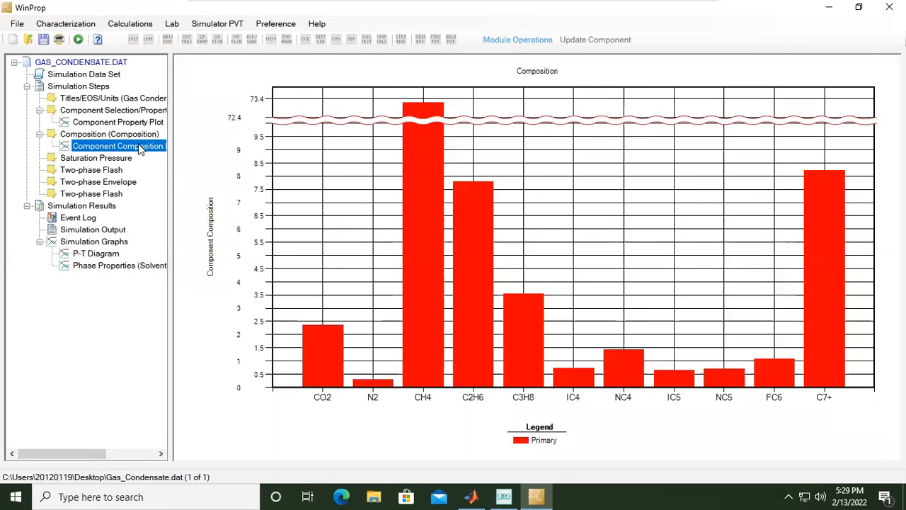
left_click(96, 157)
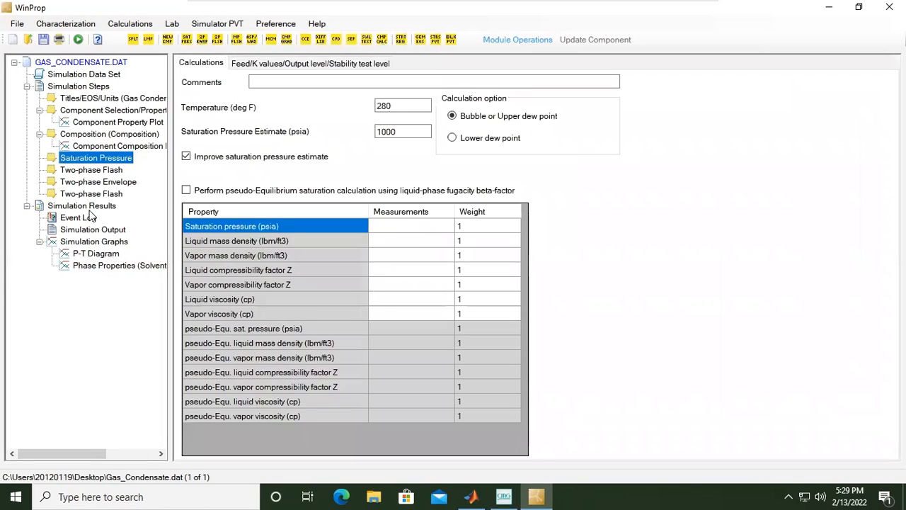
Check the event log, simulation output and P-T diagram, then show the vapor Z-factor page.
left_click(82, 205)
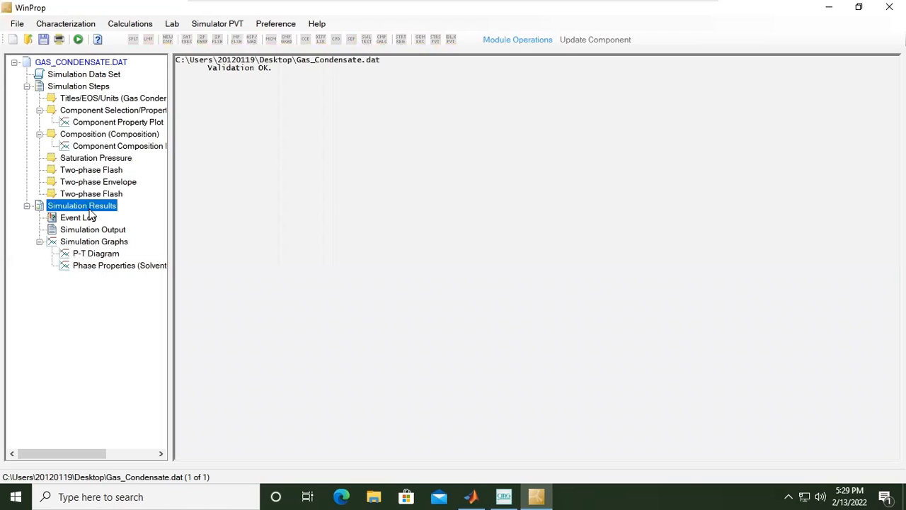
left_click(97, 252)
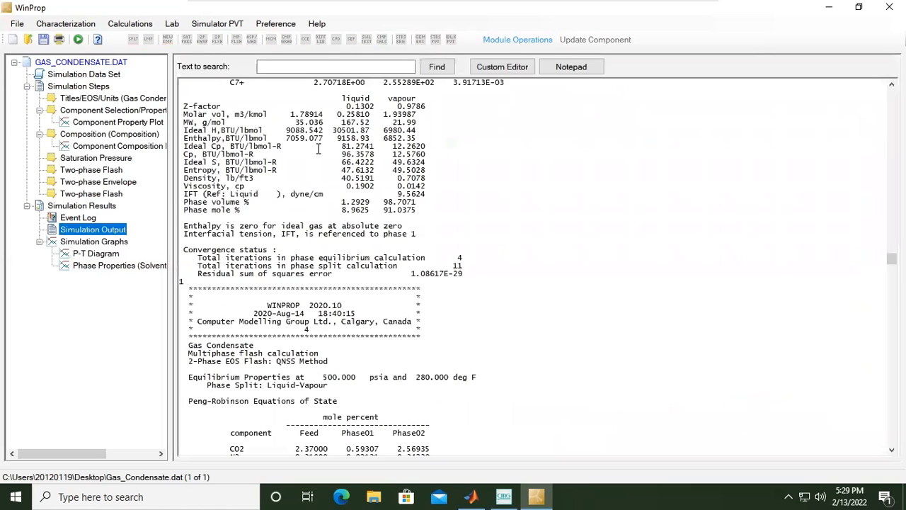
mouse_move(145, 255)
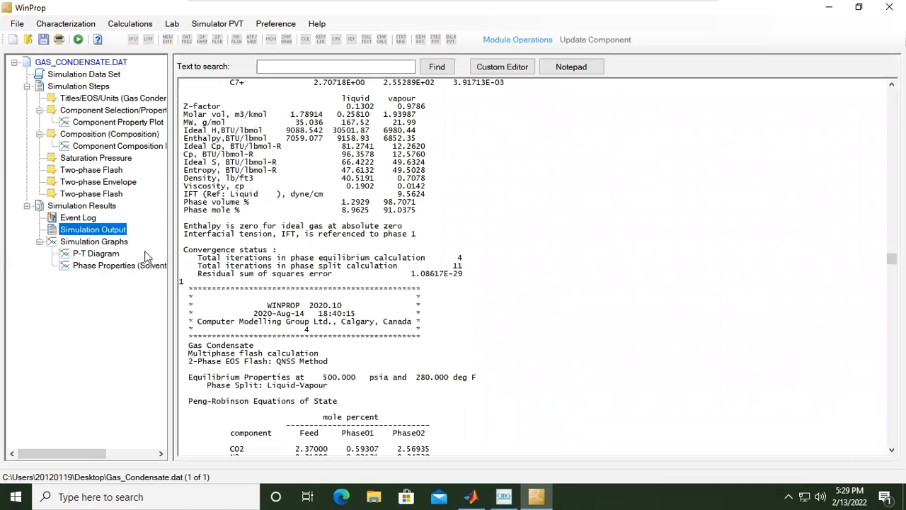
left_click(119, 265)
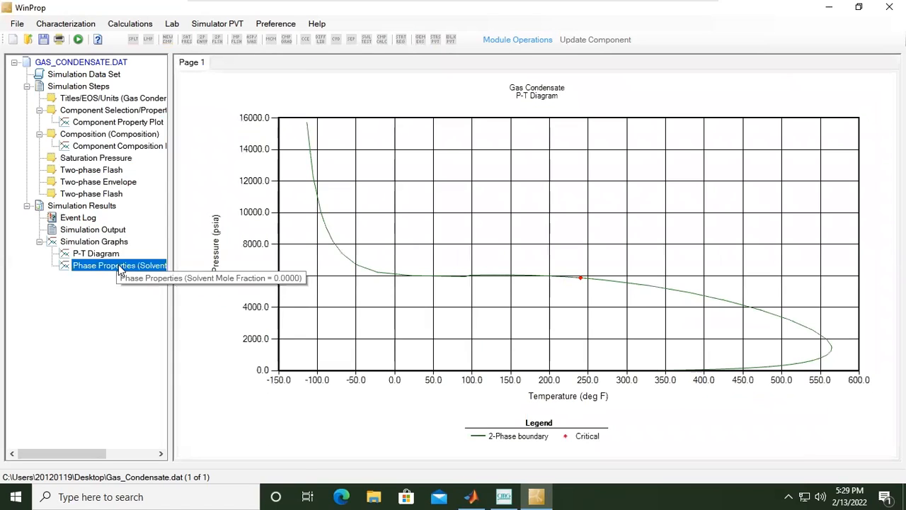
left_click(119, 265)
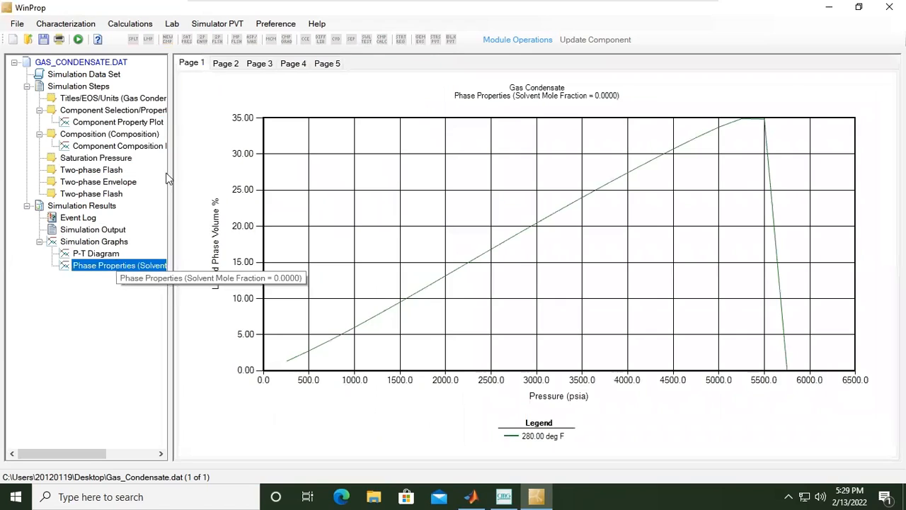
left_click(326, 62)
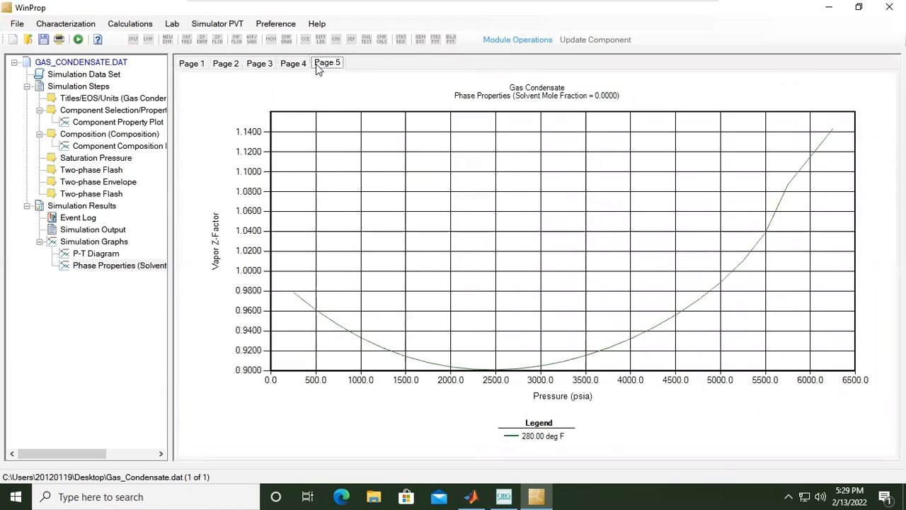